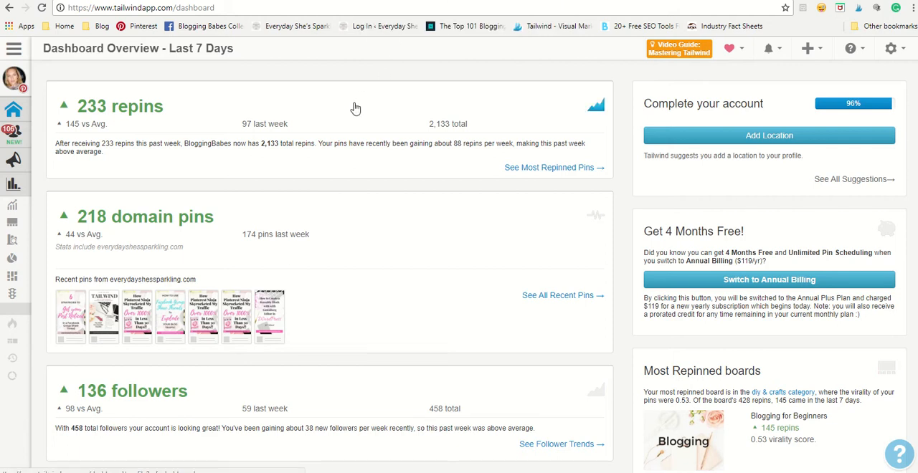
{"action": "mouse_move", "coordinate": [375, 106]}
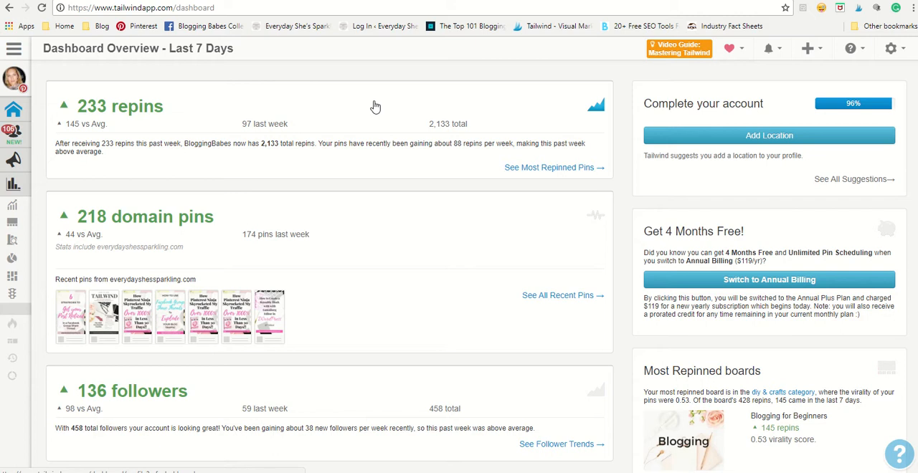
- Bring up the list of connected accounts from the sidebar avatar
{"action": "left_click", "coordinate": [13, 79]}
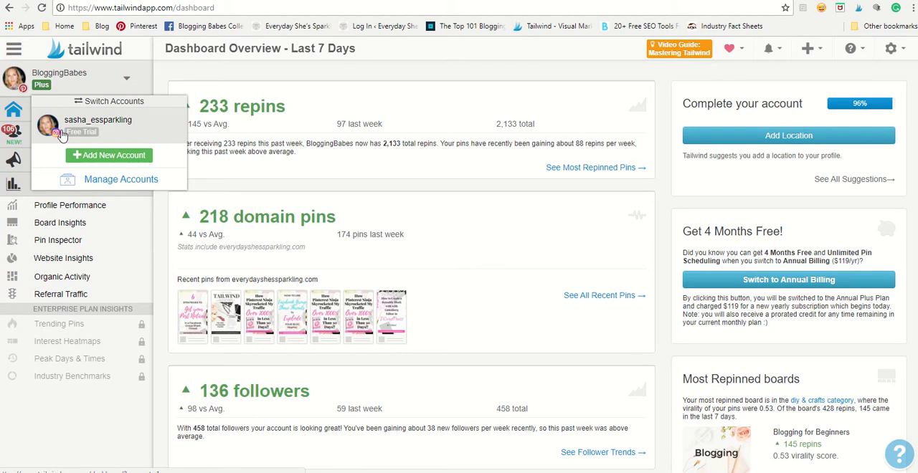
{"action": "mouse_move", "coordinate": [108, 155]}
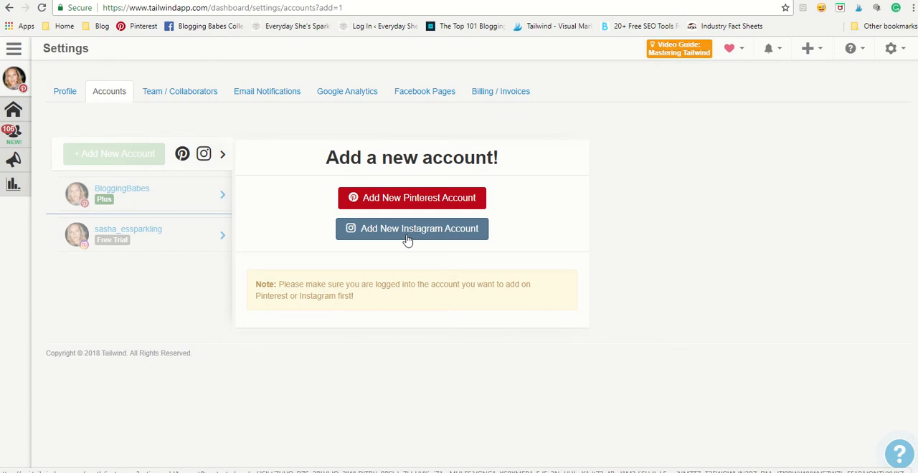
- Go to the Publisher section from the expanded sidebar, landing on the Drafts tab
{"action": "left_click", "coordinate": [14, 78]}
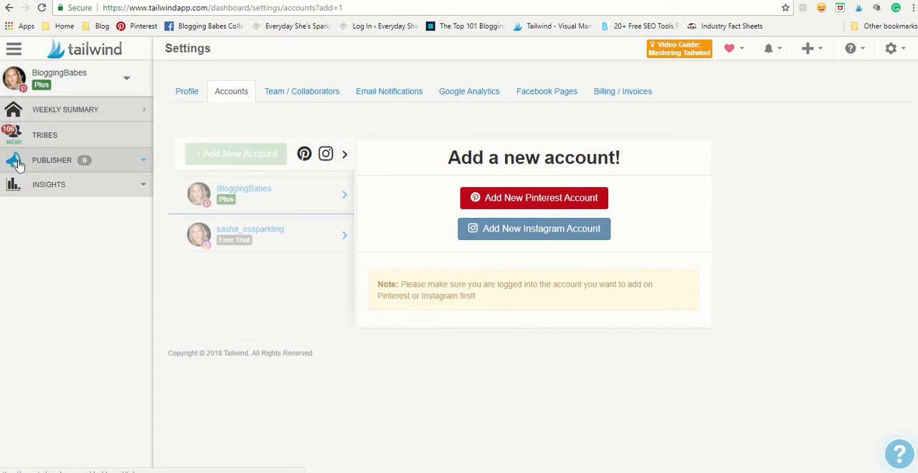
{"action": "left_click", "coordinate": [52, 160]}
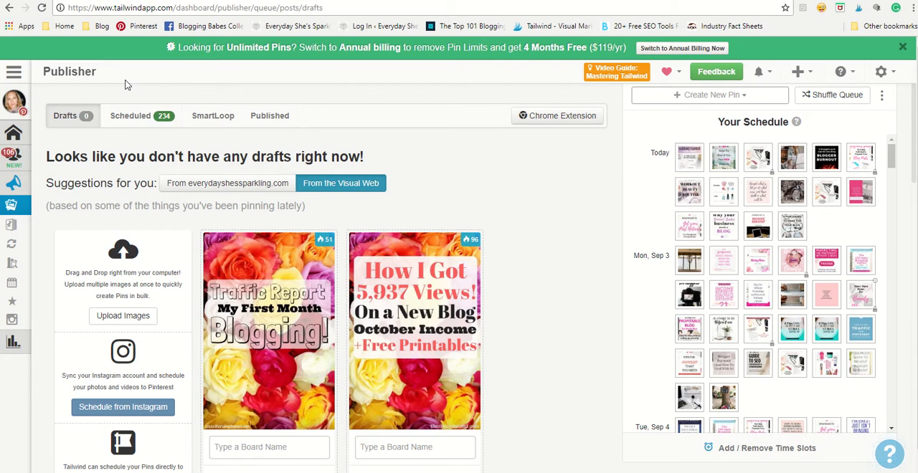
{"action": "mouse_move", "coordinate": [458, 73]}
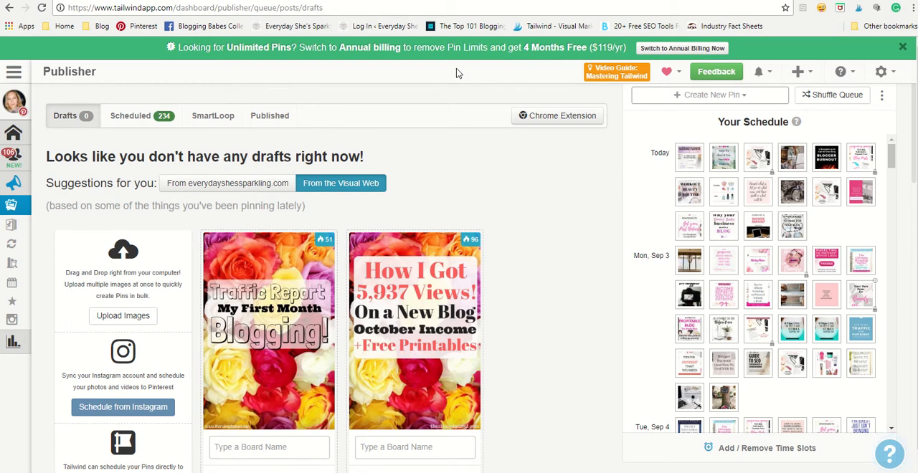
{"action": "mouse_move", "coordinate": [426, 82]}
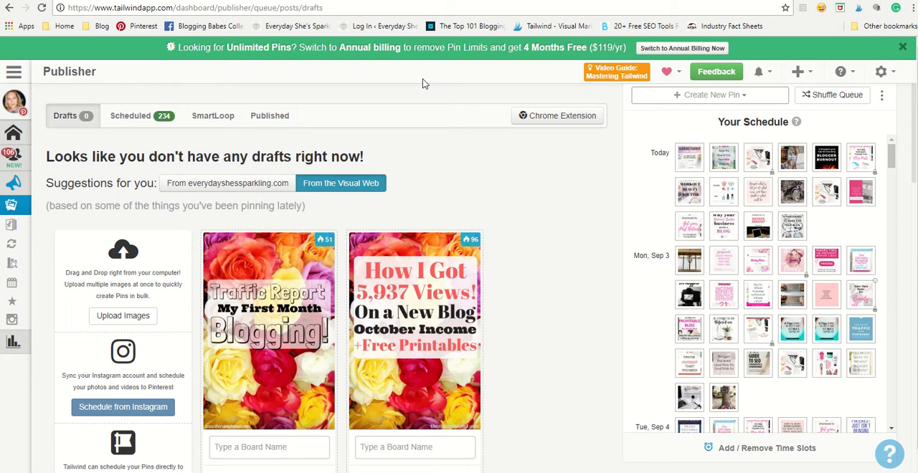
{"action": "mouse_move", "coordinate": [411, 84]}
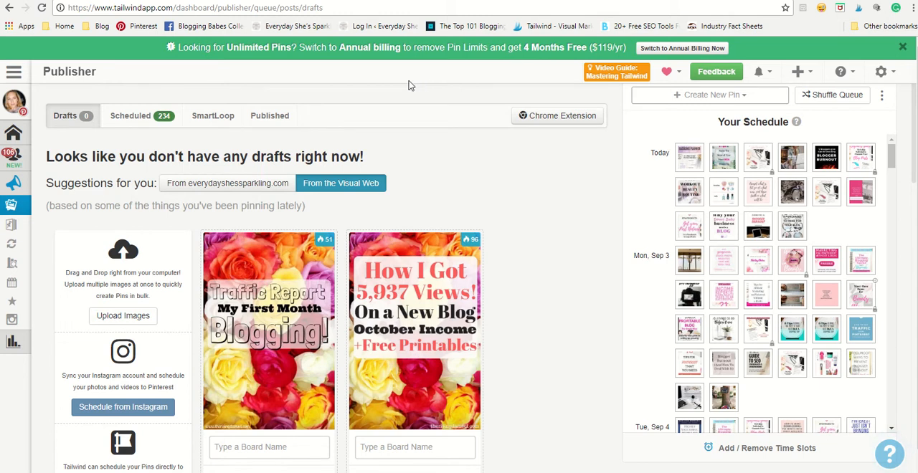
{"action": "mouse_move", "coordinate": [88, 90]}
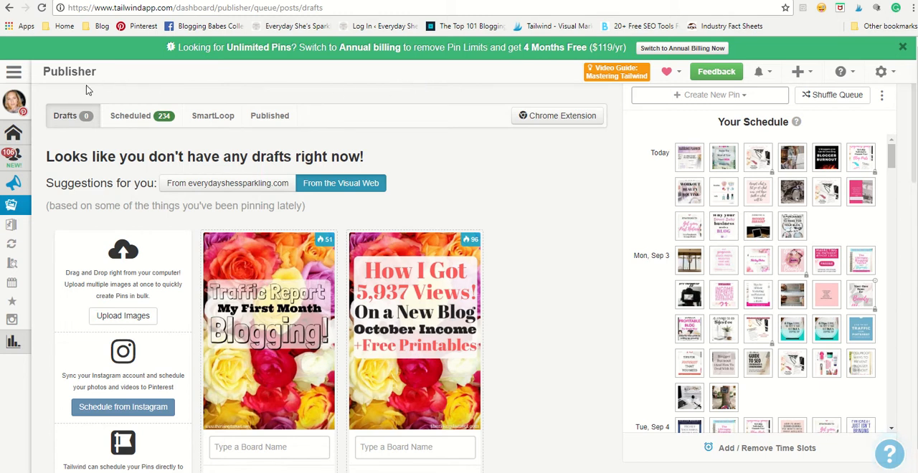
- Switch from the Pinterest account to the Instagram account via the account switcher
{"action": "left_click", "coordinate": [15, 103]}
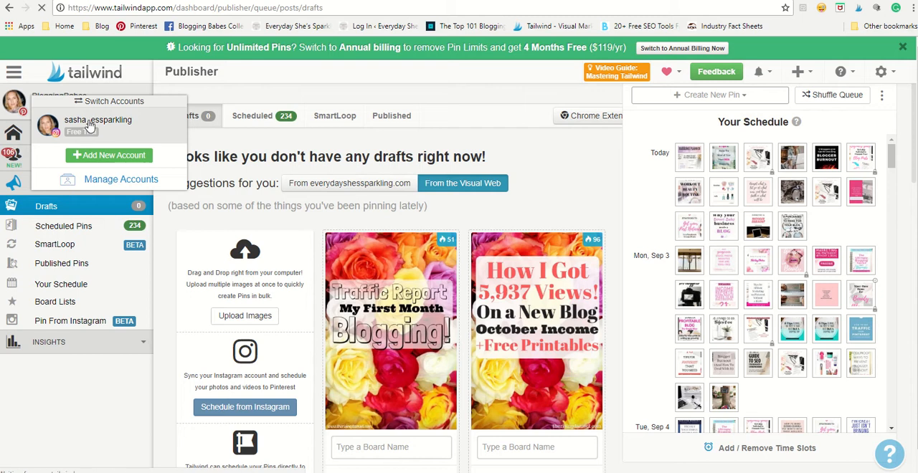
{"action": "left_click", "coordinate": [97, 120]}
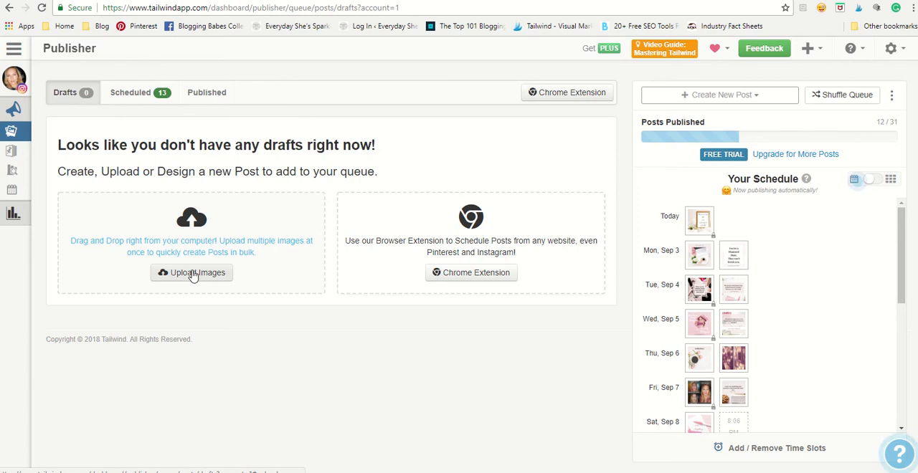
- Upload IMG_7596 and IMG_7963 from Pink-Service-Lifestyle as two Instagram drafts
{"action": "left_click", "coordinate": [191, 273]}
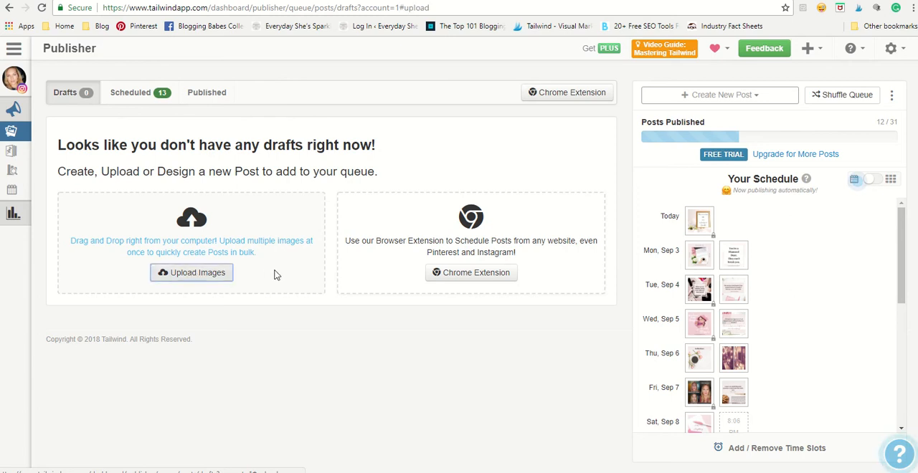
{"action": "left_click", "coordinate": [190, 273]}
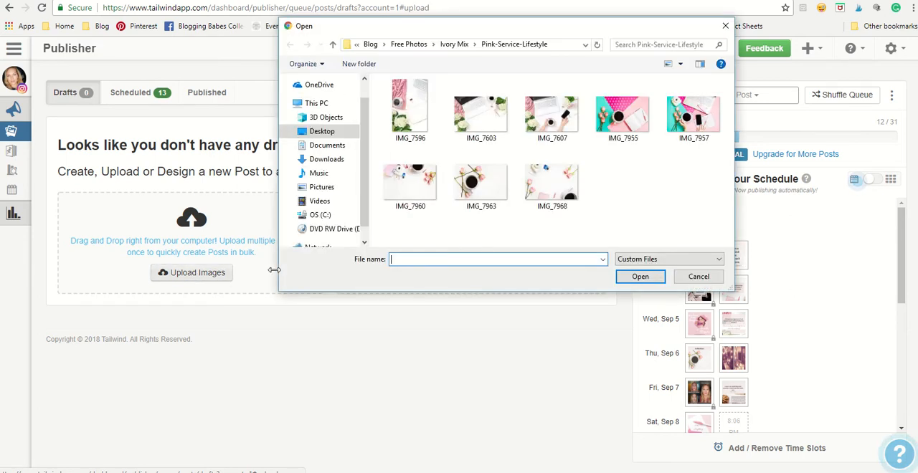
{"action": "left_click", "coordinate": [411, 112]}
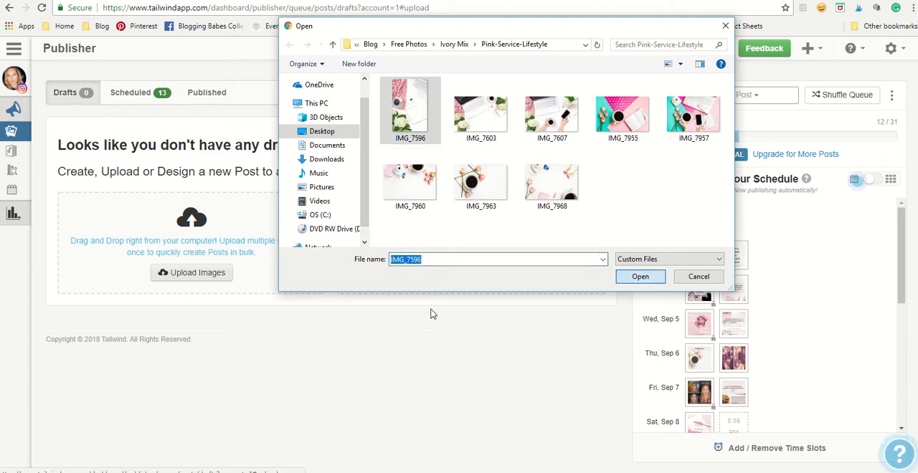
{"action": "left_click", "coordinate": [640, 277]}
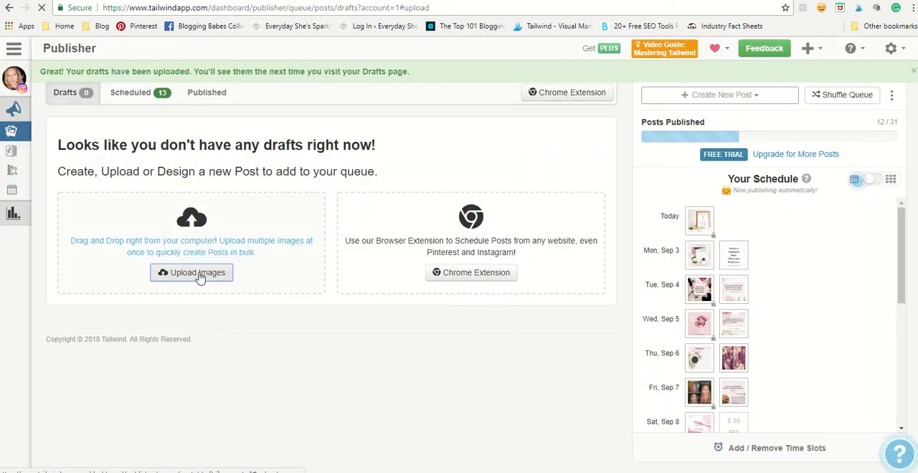
{"action": "left_click", "coordinate": [192, 272]}
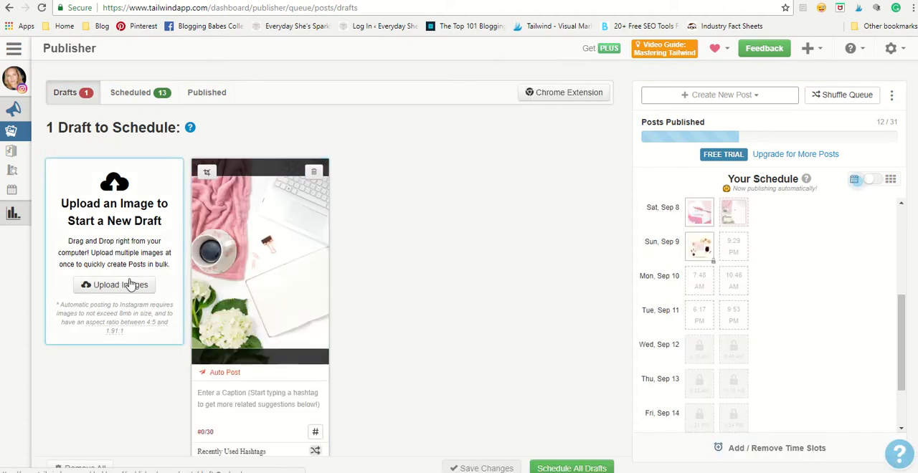
{"action": "left_click", "coordinate": [115, 284]}
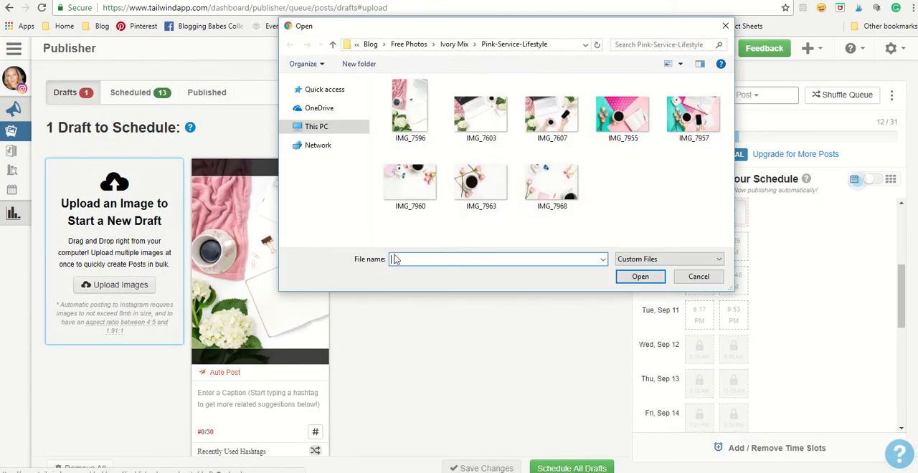
{"action": "left_click", "coordinate": [481, 181]}
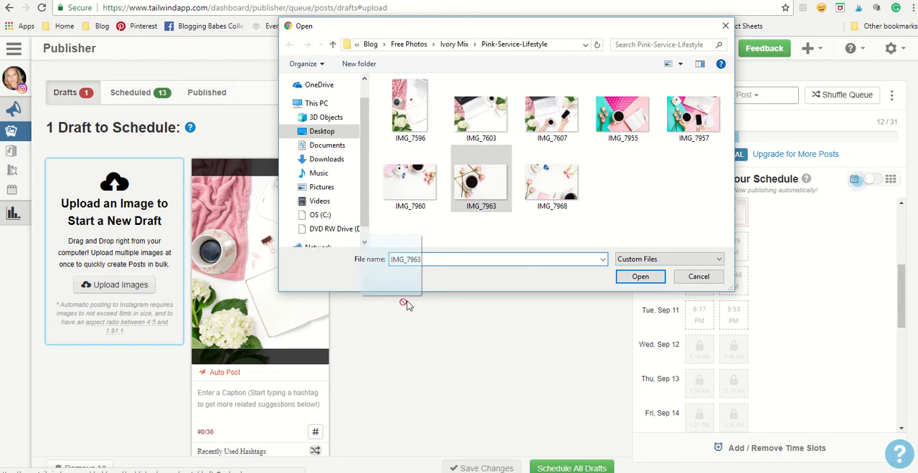
{"action": "left_click", "coordinate": [639, 276]}
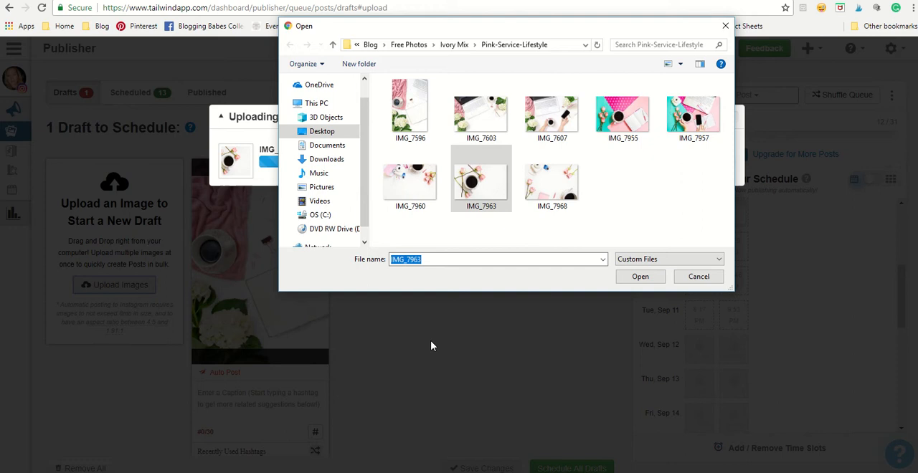
{"action": "left_click", "coordinate": [639, 276]}
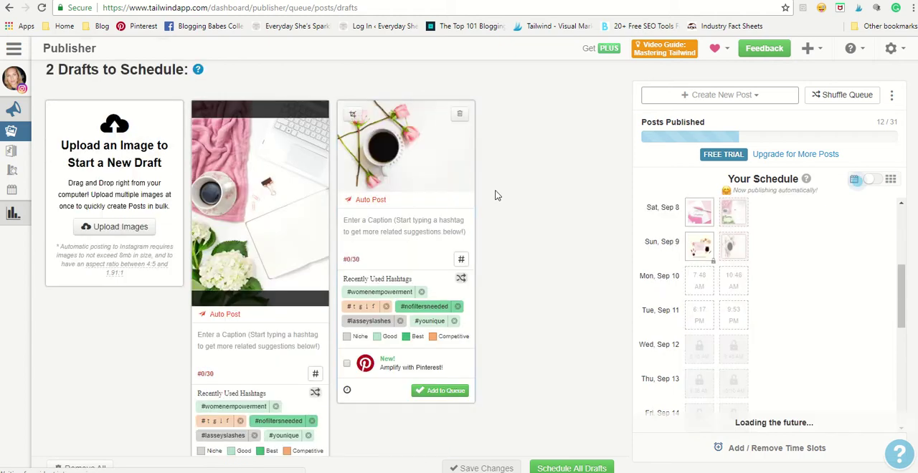
{"action": "mouse_move", "coordinate": [229, 194]}
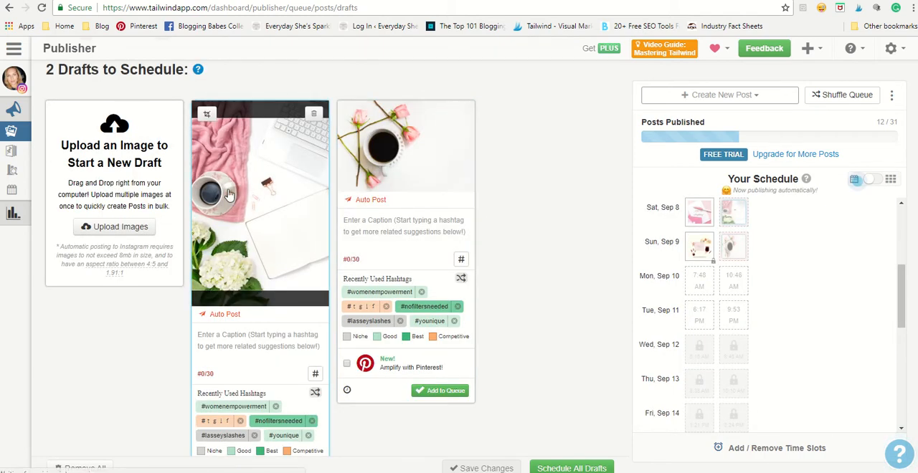
{"action": "mouse_move", "coordinate": [260, 207]}
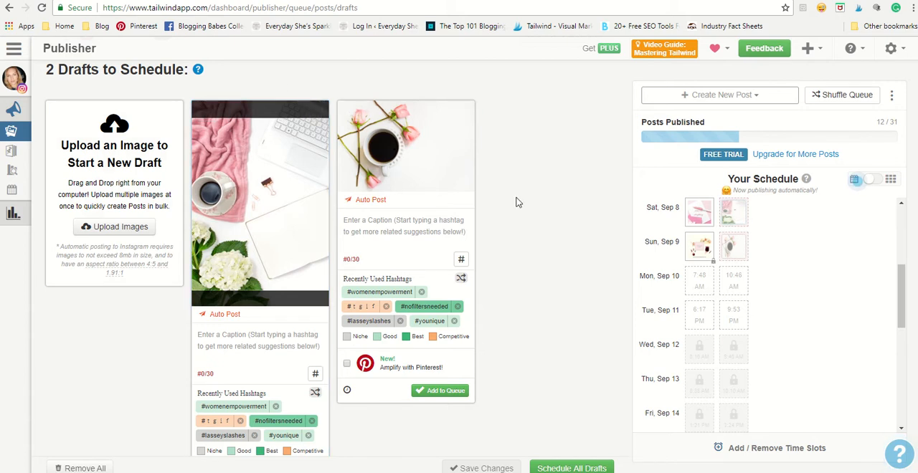
{"action": "mouse_move", "coordinate": [269, 227]}
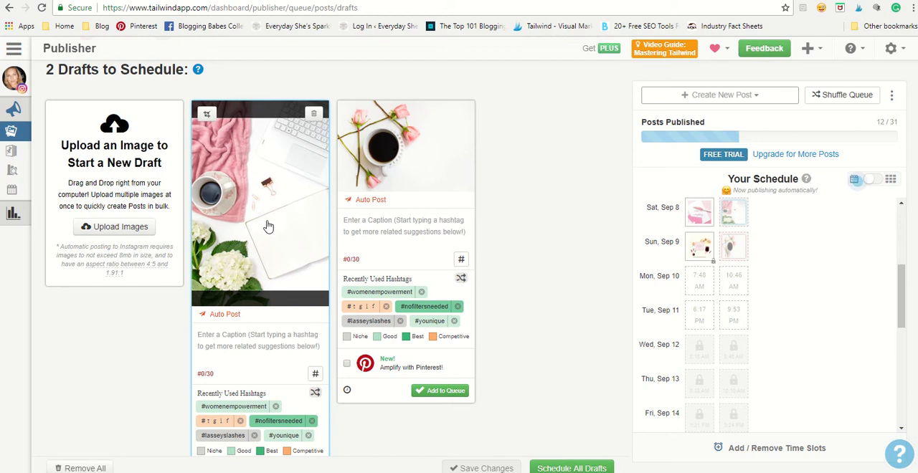
- Crop the pink blanket photo draft and confirm the crop
{"action": "left_click", "coordinate": [207, 113]}
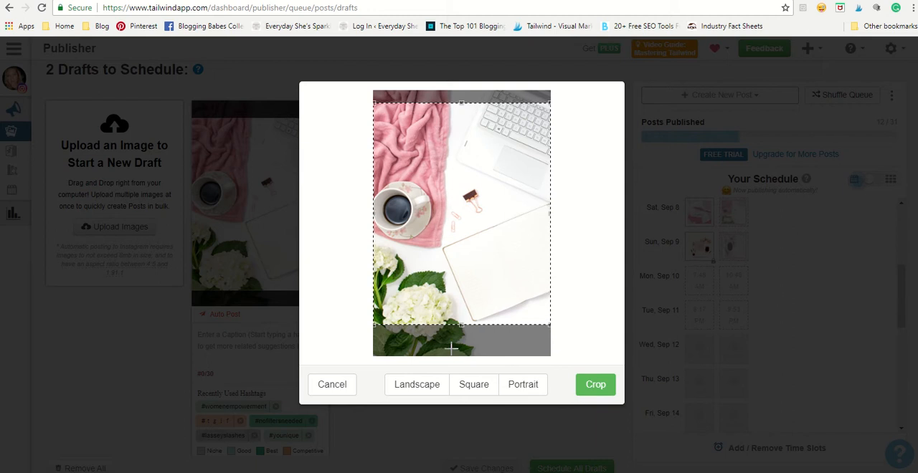
{"action": "left_click", "coordinate": [595, 384]}
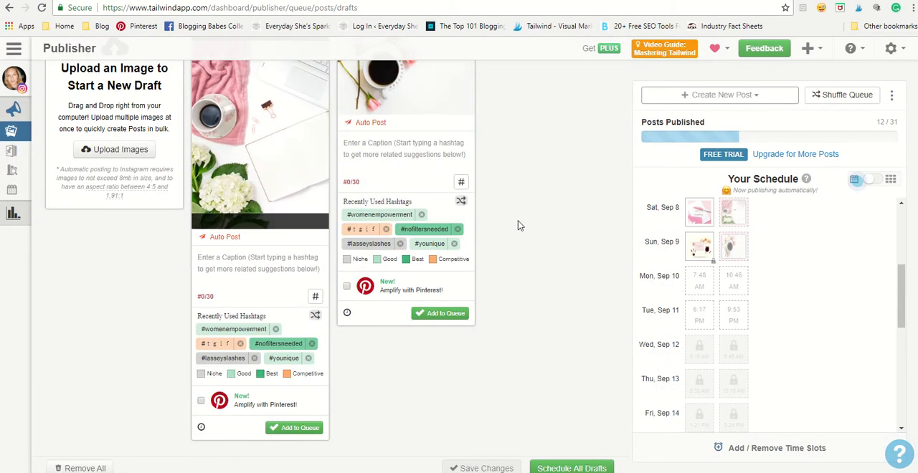
{"action": "scroll", "scroll_direction": "up", "scroll_amount": 3}
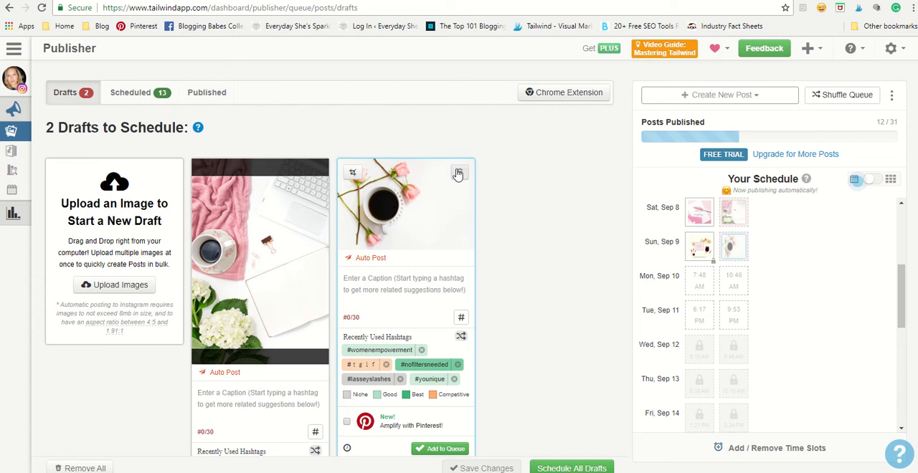
- Delete the coffee and roses draft and move over to the blog post page
{"action": "left_click", "coordinate": [459, 173]}
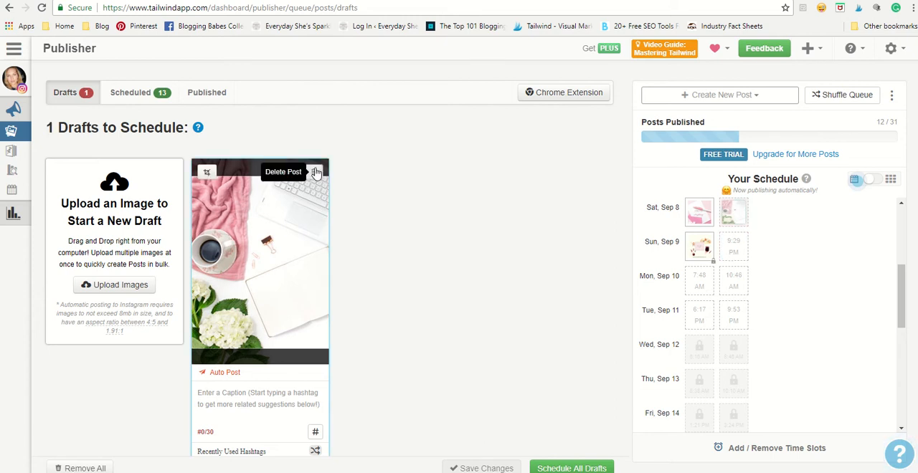
{"action": "left_click", "coordinate": [316, 172]}
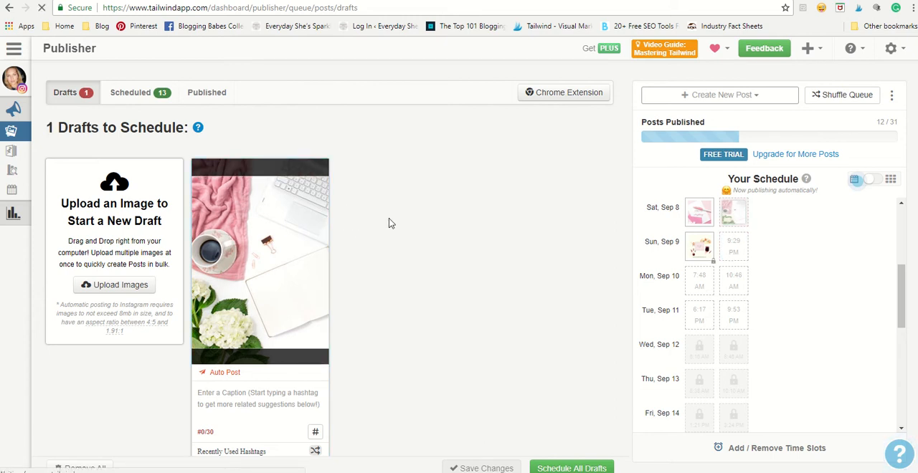
{"action": "left_click", "coordinate": [571, 468]}
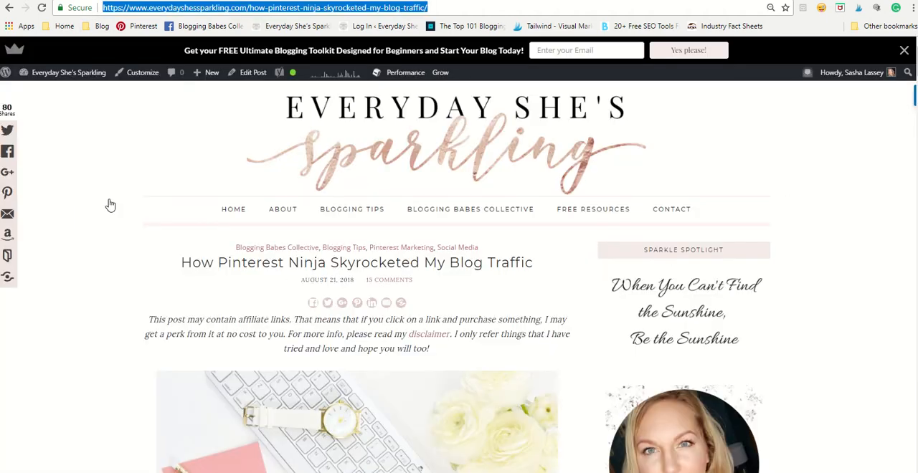
{"action": "mouse_move", "coordinate": [289, 269]}
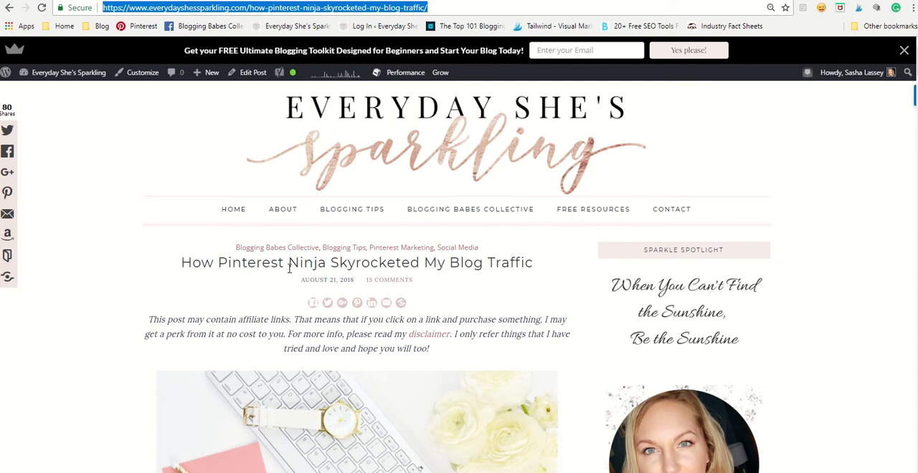
{"action": "mouse_move", "coordinate": [765, 119]}
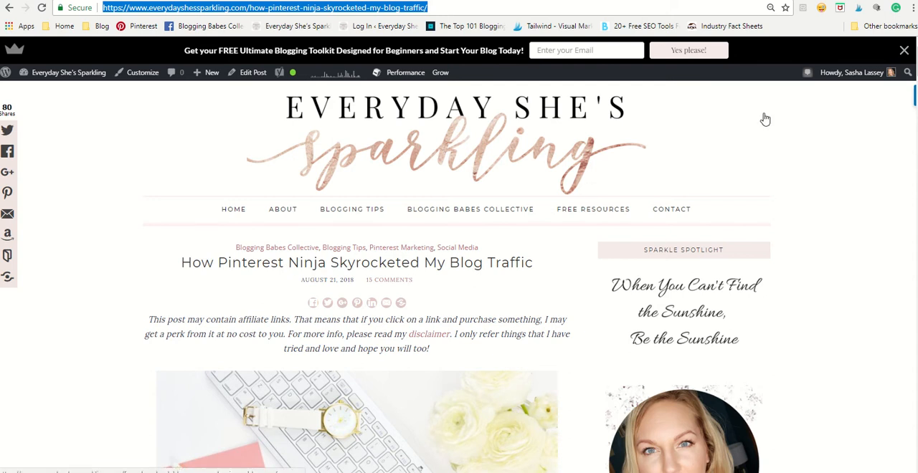
{"action": "mouse_move", "coordinate": [859, 8]}
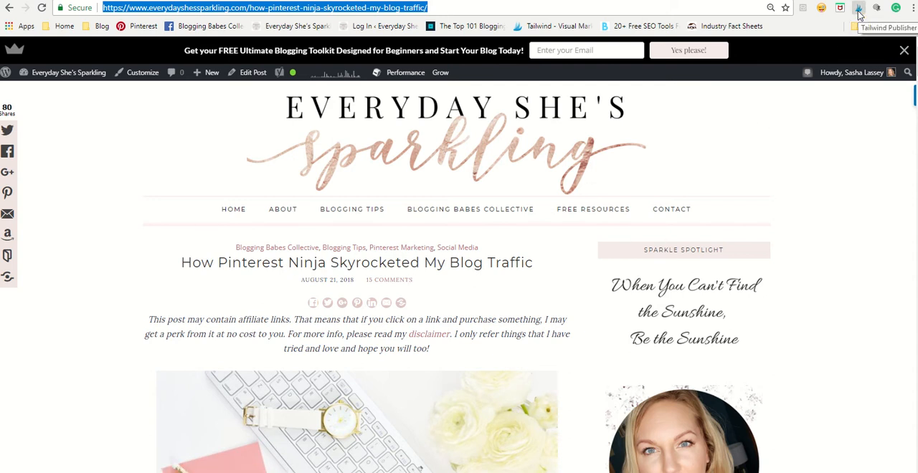
{"action": "mouse_move", "coordinate": [281, 271]}
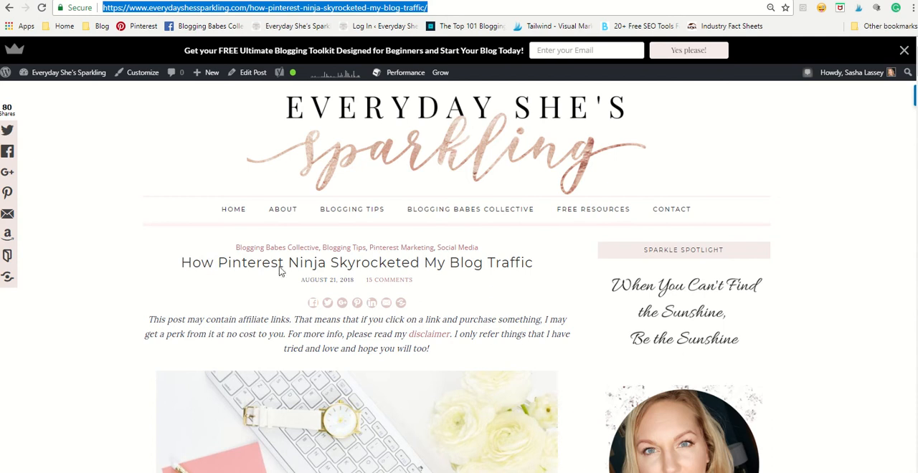
{"action": "mouse_move", "coordinate": [800, 102]}
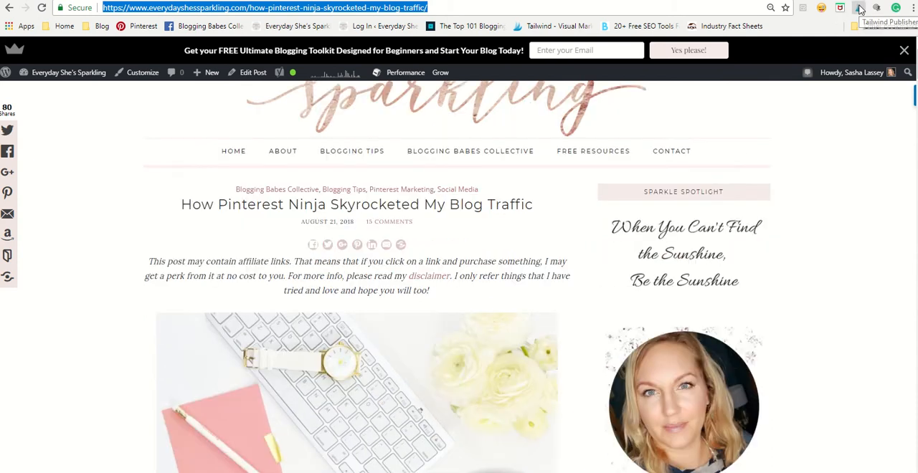
- Launch the Tailwind Publisher extension to pick images from the Pinterest Ninja post
{"action": "left_click", "coordinate": [860, 8]}
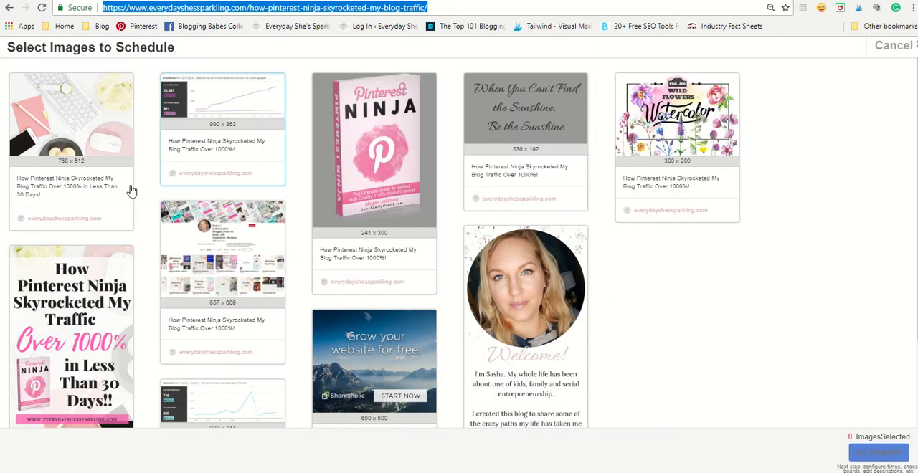
{"action": "mouse_move", "coordinate": [646, 237]}
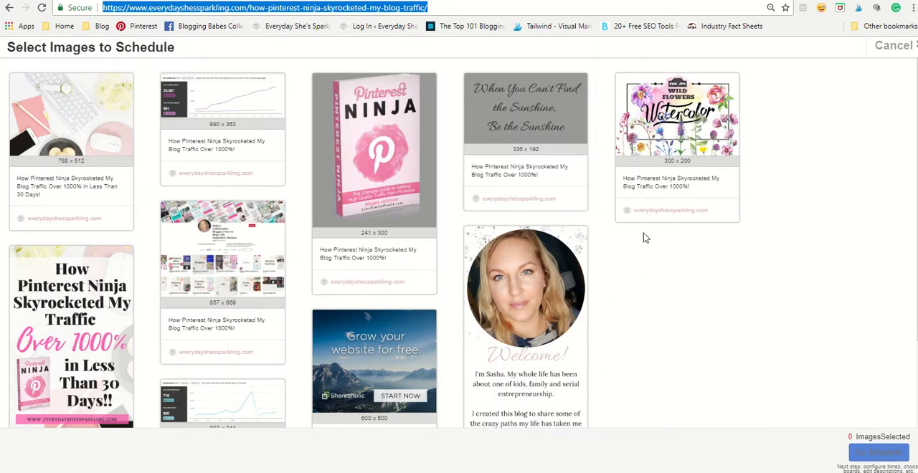
{"action": "mouse_move", "coordinate": [563, 278]}
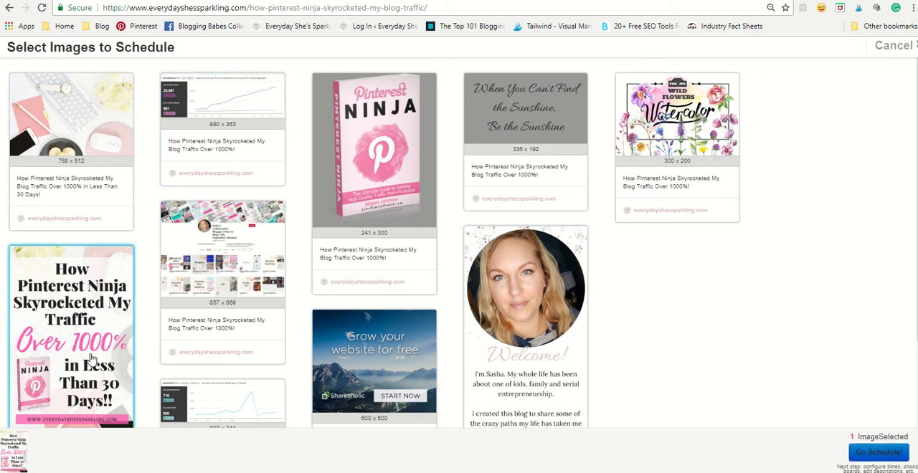
- Scroll the image picker down to the tall Pinterest Ninja Over 1000% graphic
{"action": "scroll", "scroll_direction": "down", "scroll_amount": 3}
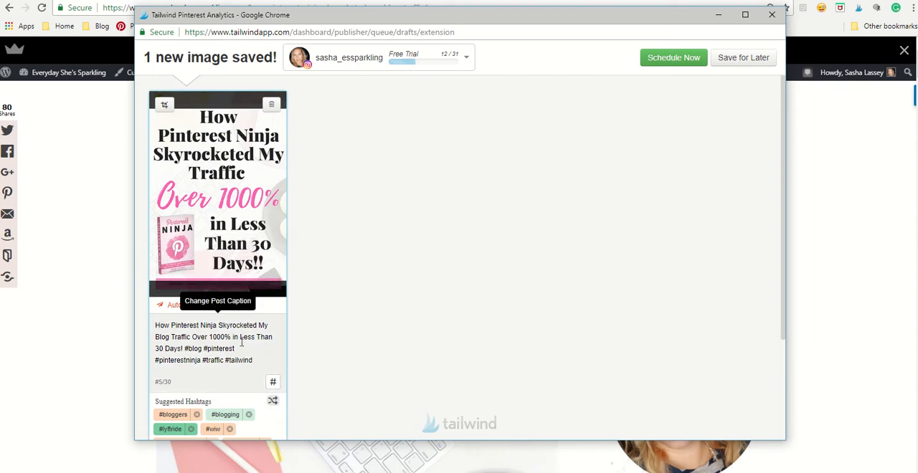
{"action": "mouse_move", "coordinate": [253, 373]}
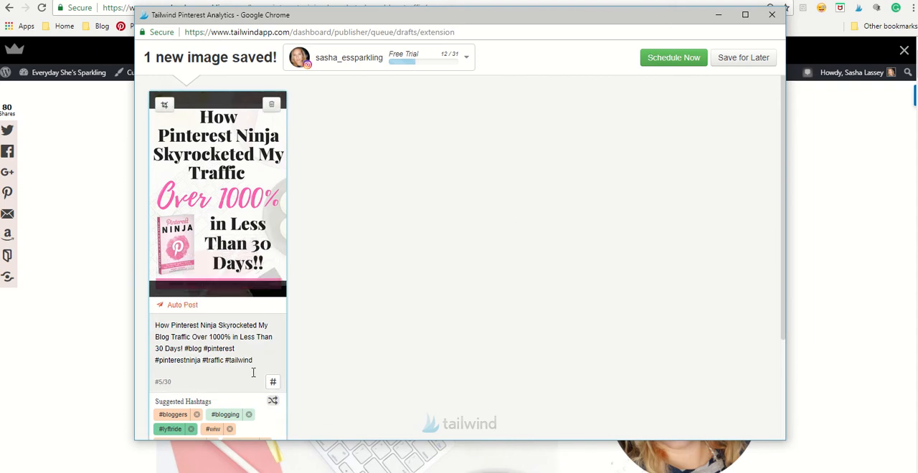
- Crop the saved Pinterest Ninja image and apply the crop
{"action": "scroll", "scroll_direction": "down", "scroll_amount": 3}
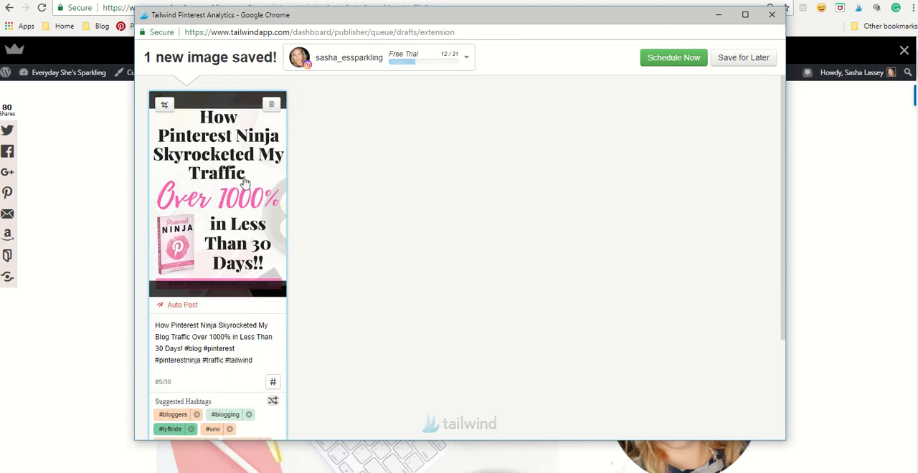
{"action": "mouse_move", "coordinate": [164, 105]}
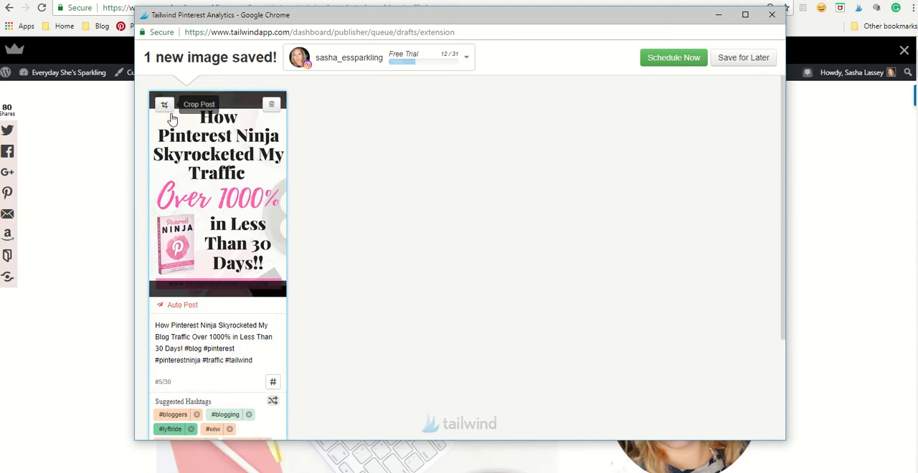
{"action": "left_click", "coordinate": [164, 104]}
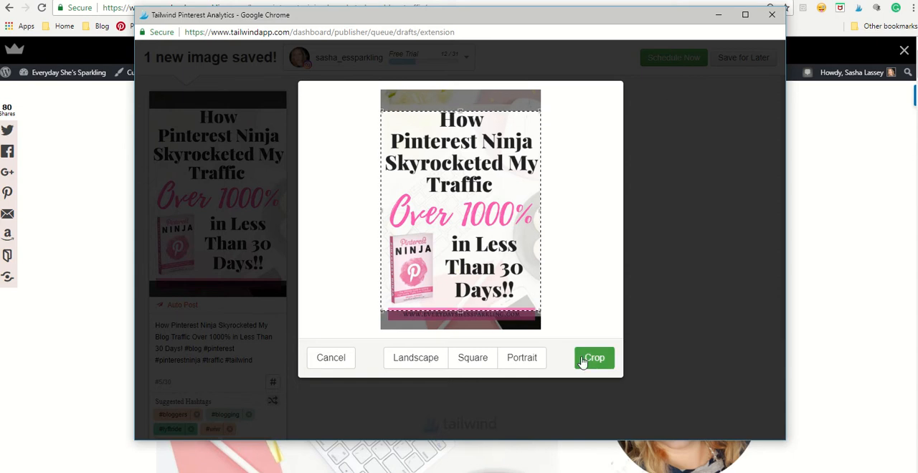
{"action": "left_click", "coordinate": [594, 358]}
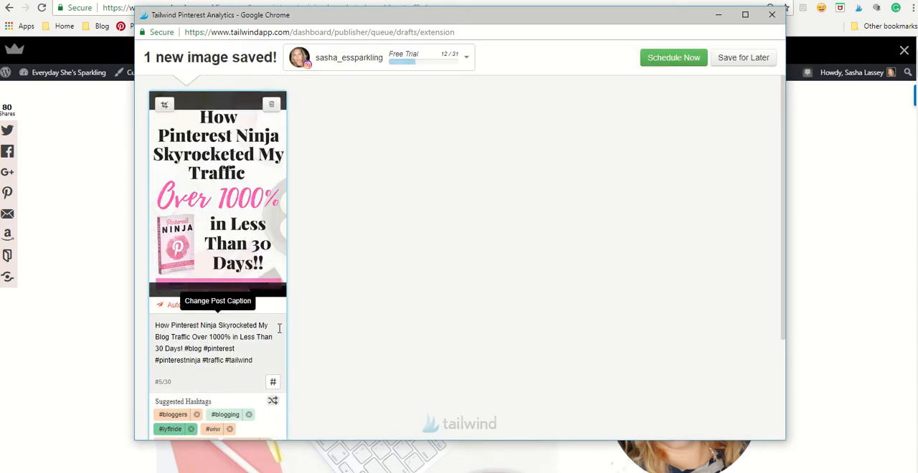
{"action": "mouse_move", "coordinate": [246, 351]}
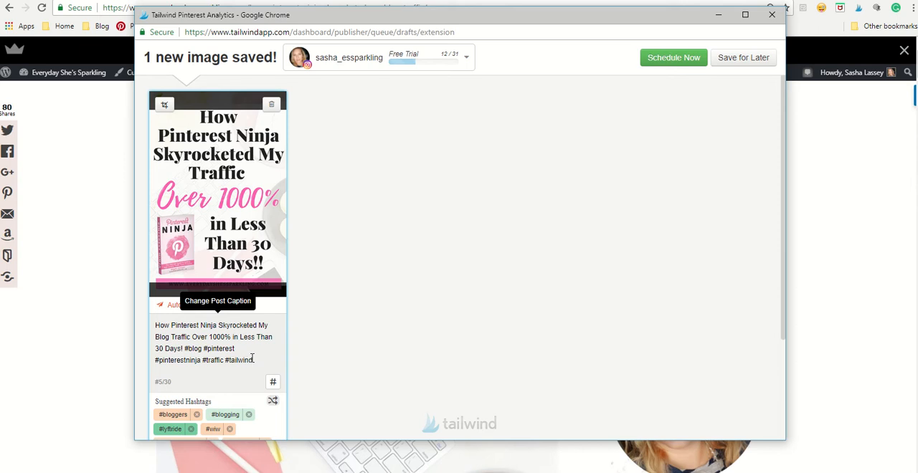
- Rewrite the caption's hashtags as #blog #blogging #blogs #blogpost #pinterestninja #FBblogger #bloggerlife
{"action": "triple_click", "coordinate": [209, 342]}
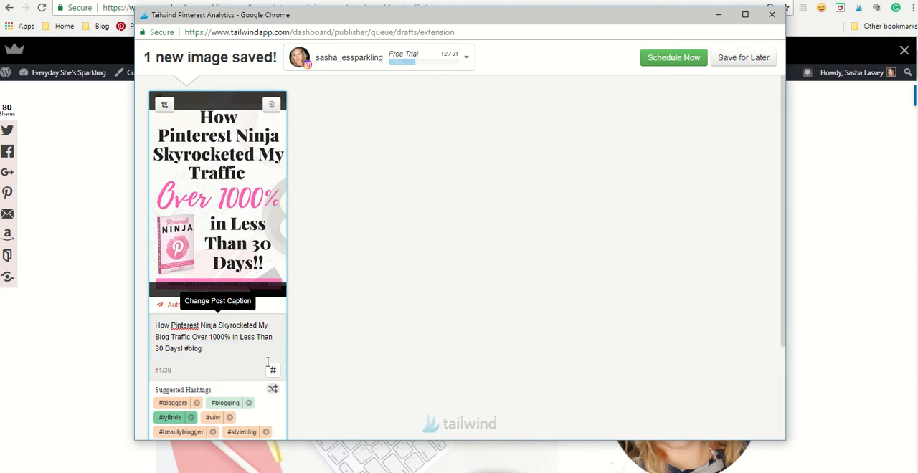
{"action": "scroll", "scroll_direction": "down", "scroll_amount": 3}
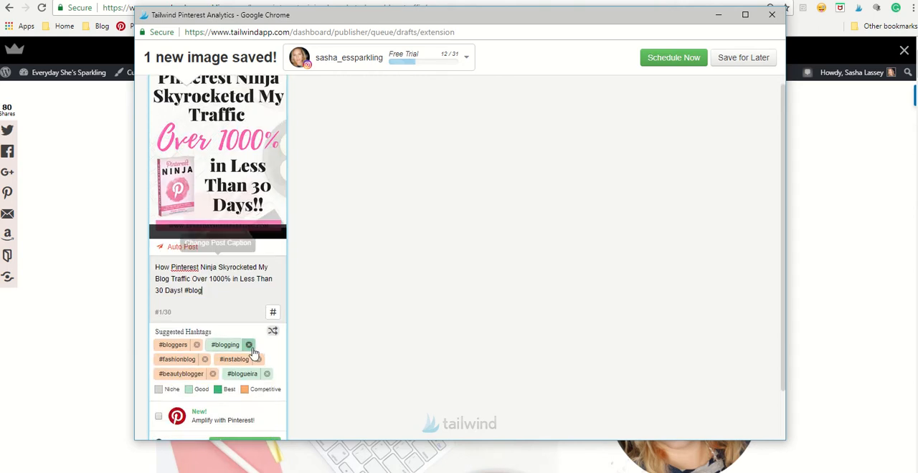
{"action": "mouse_move", "coordinate": [422, 288]}
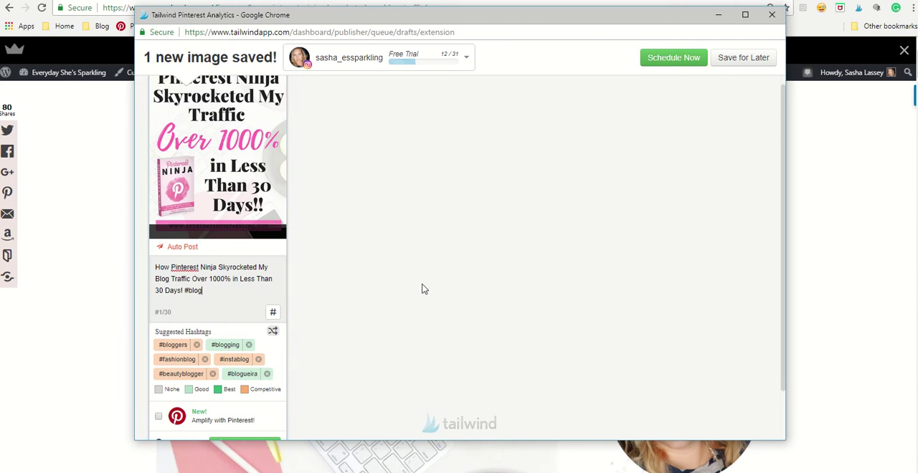
{"action": "mouse_move", "coordinate": [286, 372]}
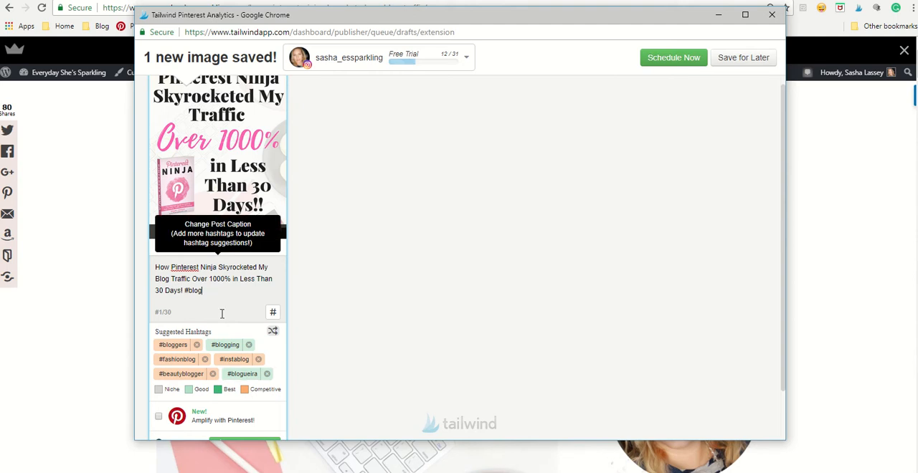
{"action": "left_click", "coordinate": [225, 345]}
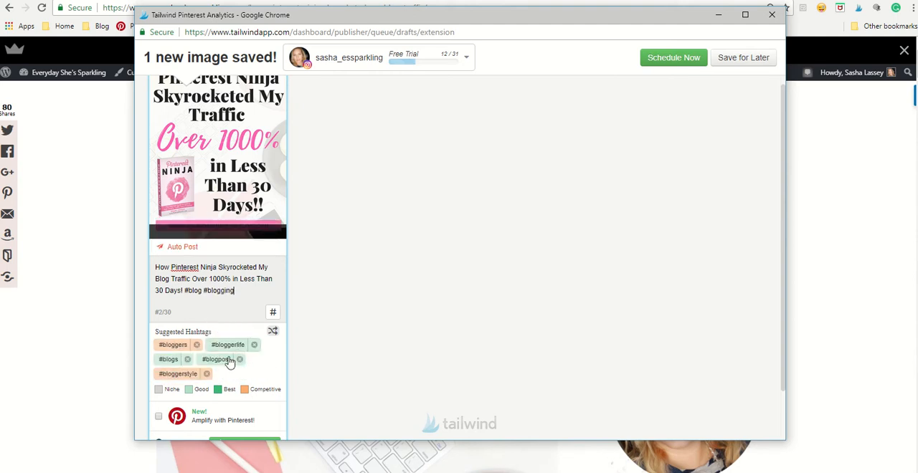
{"action": "left_click", "coordinate": [168, 359]}
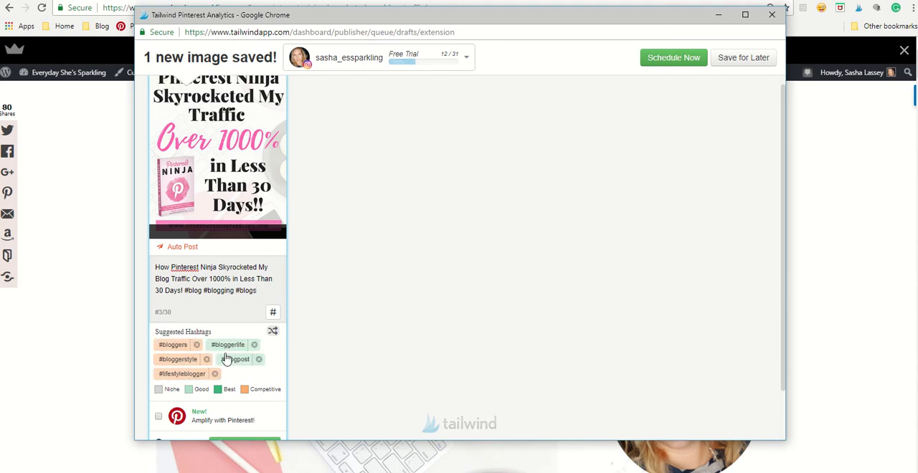
{"action": "left_click", "coordinate": [235, 359]}
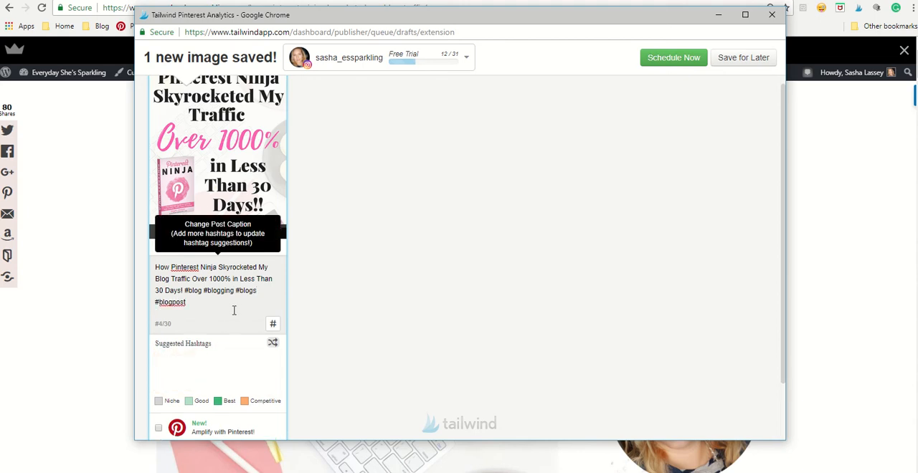
{"action": "type", "text": "#pinterestn"}
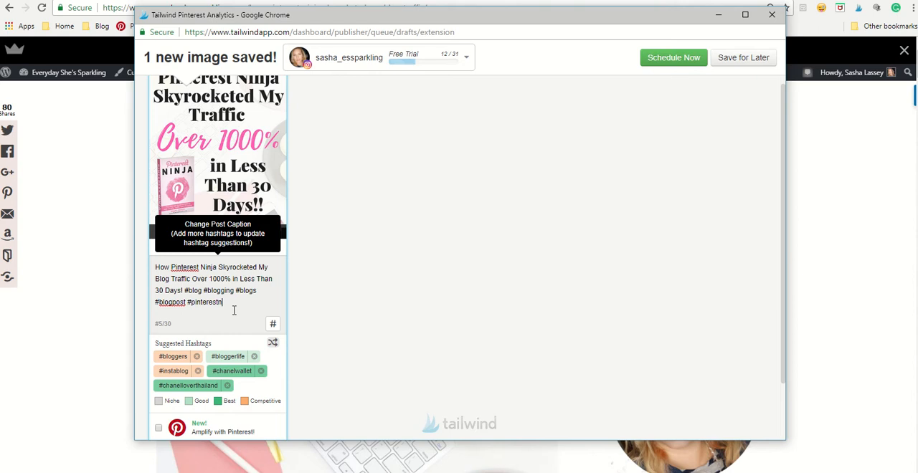
{"action": "type", "text": "inja"}
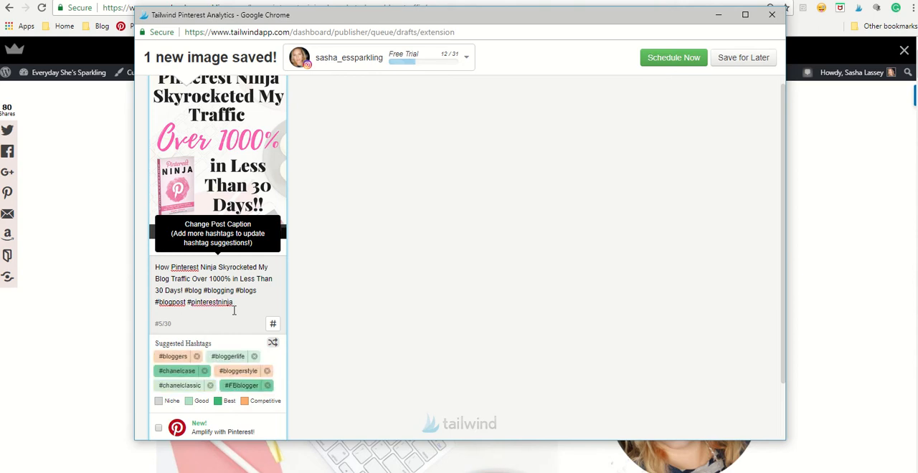
{"action": "left_click", "coordinate": [241, 385]}
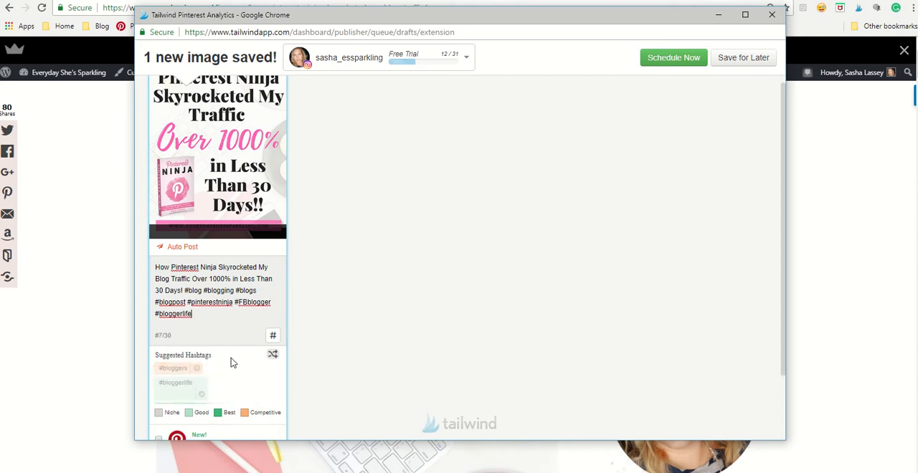
{"action": "left_click", "coordinate": [273, 354]}
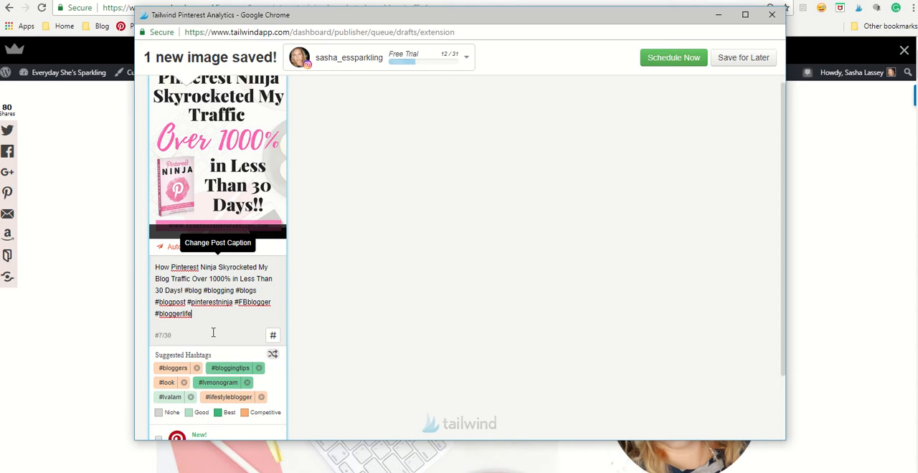
{"action": "mouse_move", "coordinate": [272, 335]}
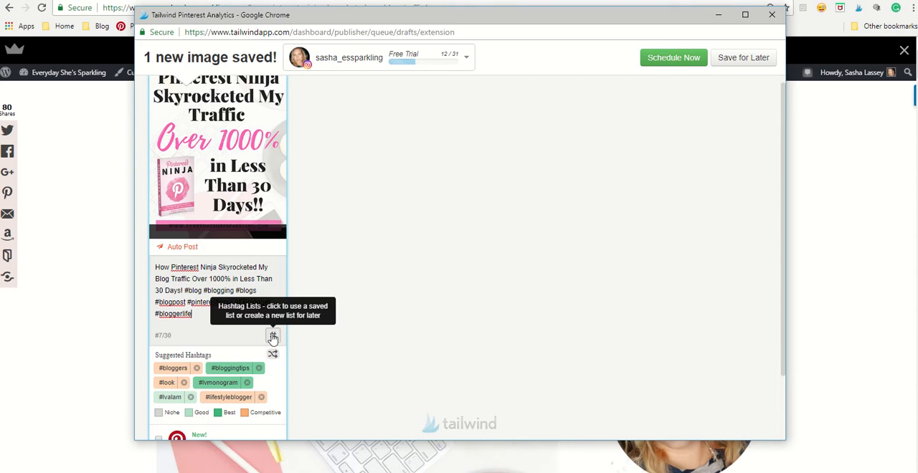
- Create and save a new hashtag list named Pinterest Ninja holding the caption's seven hashtags
{"action": "left_click", "coordinate": [273, 336]}
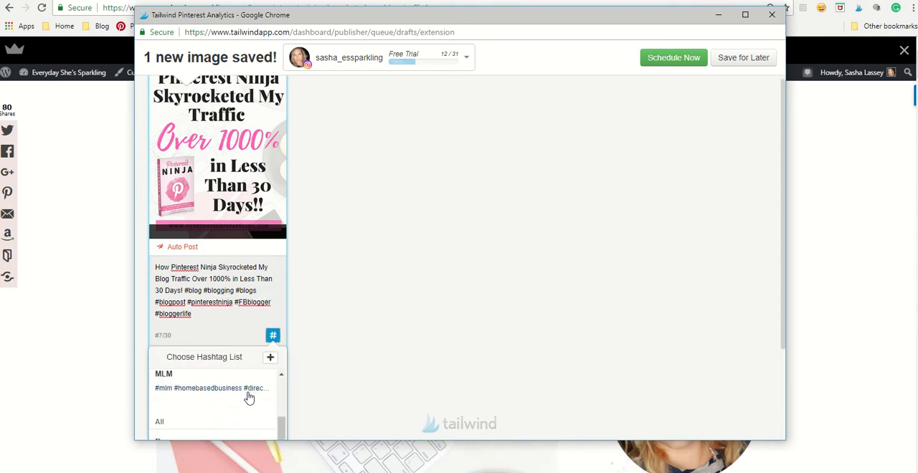
{"action": "scroll", "scroll_direction": "up", "scroll_amount": 3}
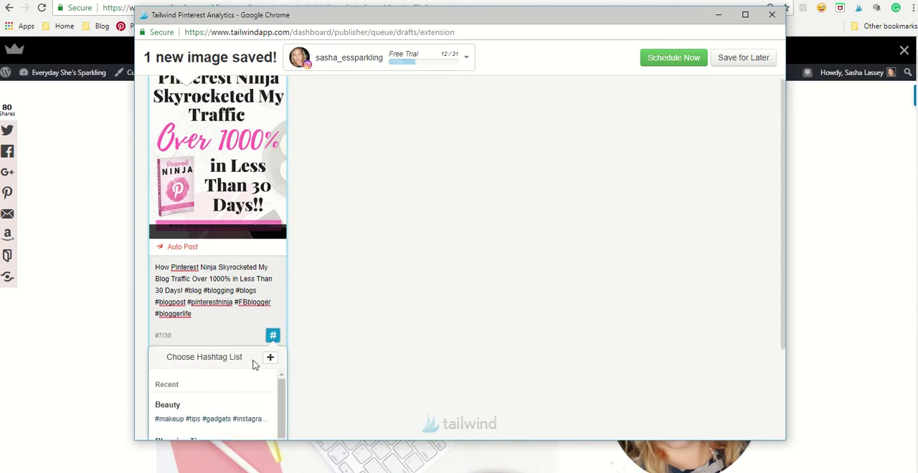
{"action": "mouse_move", "coordinate": [246, 336]}
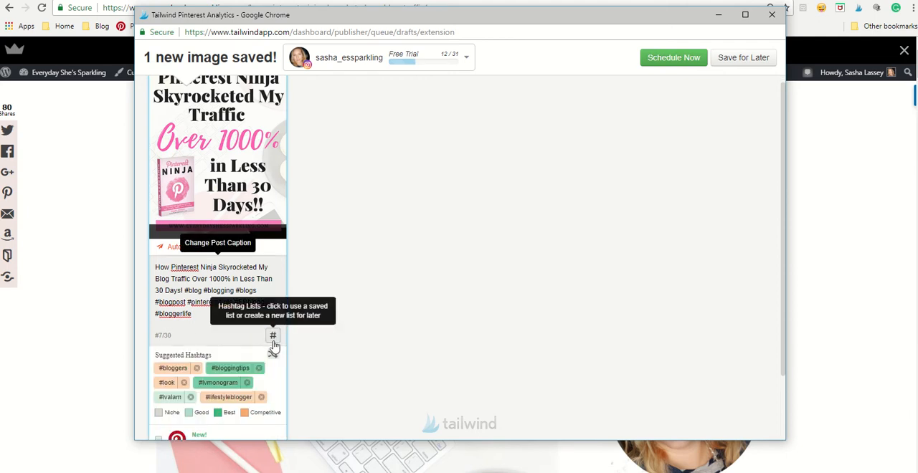
{"action": "left_click", "coordinate": [272, 336]}
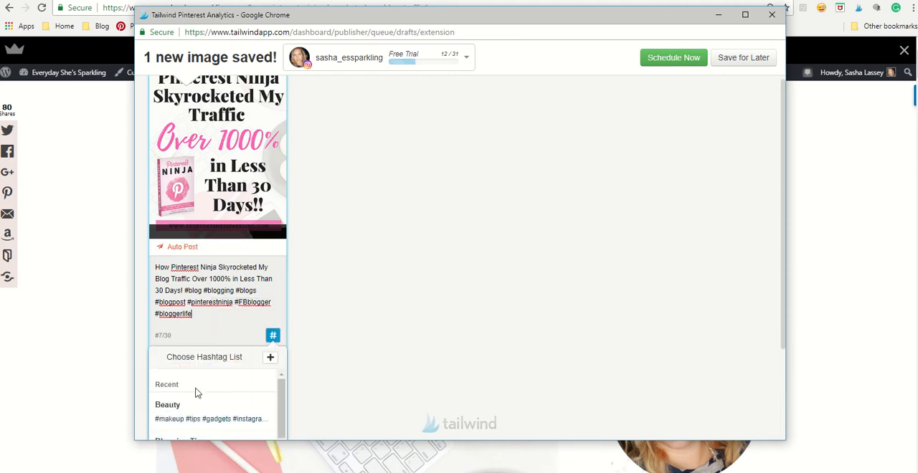
{"action": "left_click", "coordinate": [270, 357]}
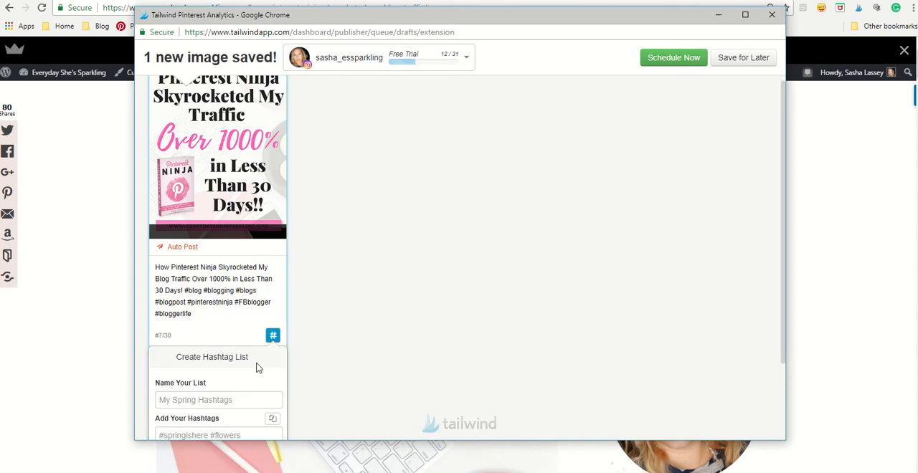
{"action": "left_click", "coordinate": [218, 400]}
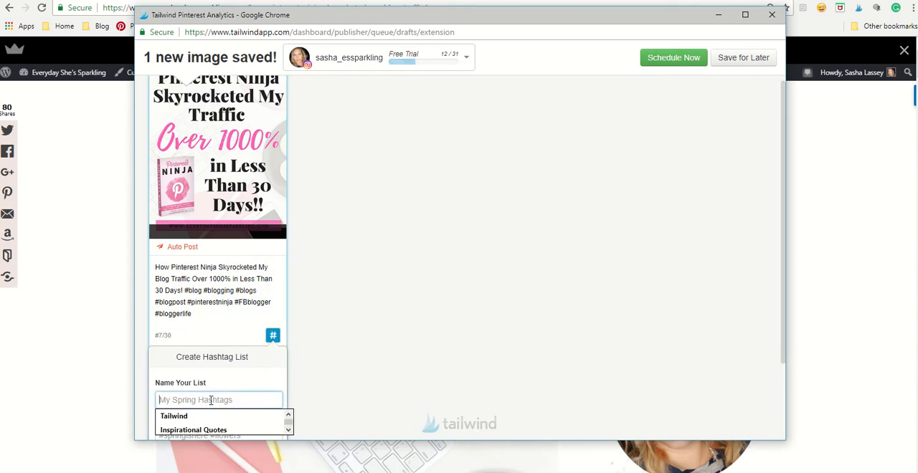
{"action": "type", "text": "Pinterest N"}
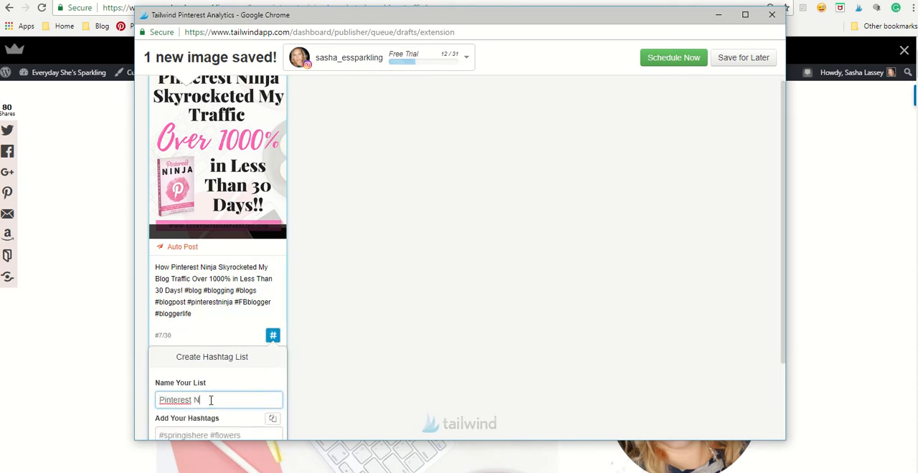
{"action": "type", "text": "inja"}
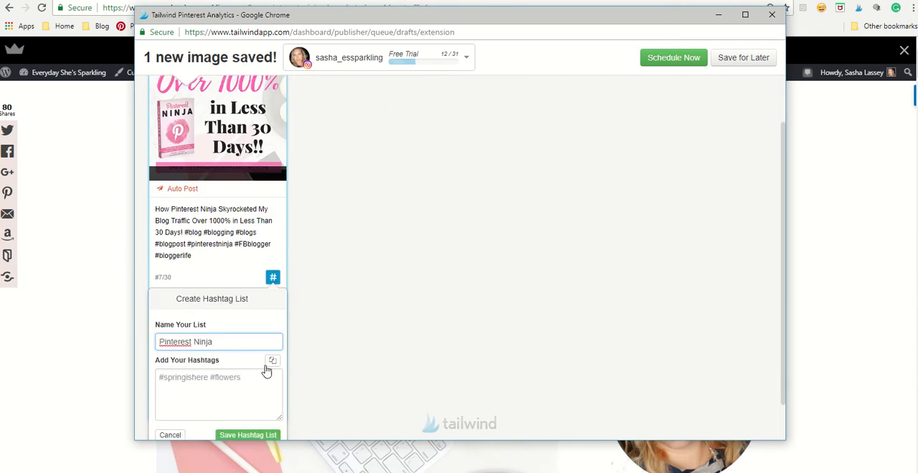
{"action": "mouse_move", "coordinate": [271, 361]}
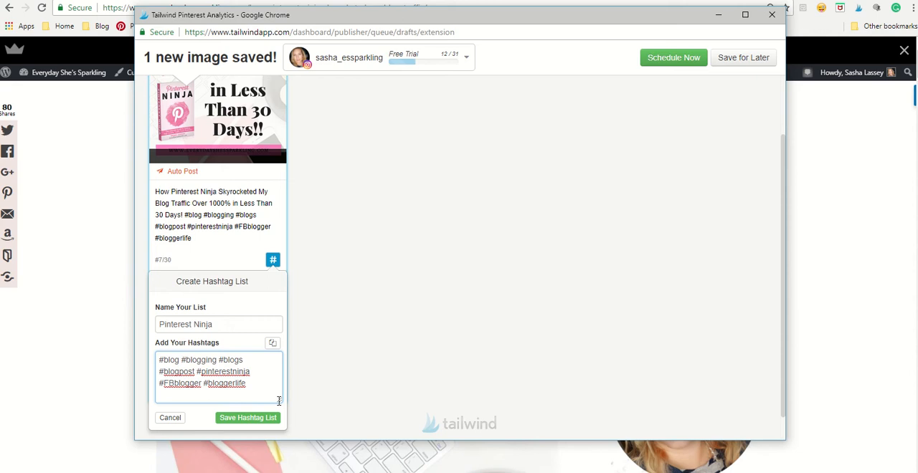
{"action": "left_click", "coordinate": [248, 417]}
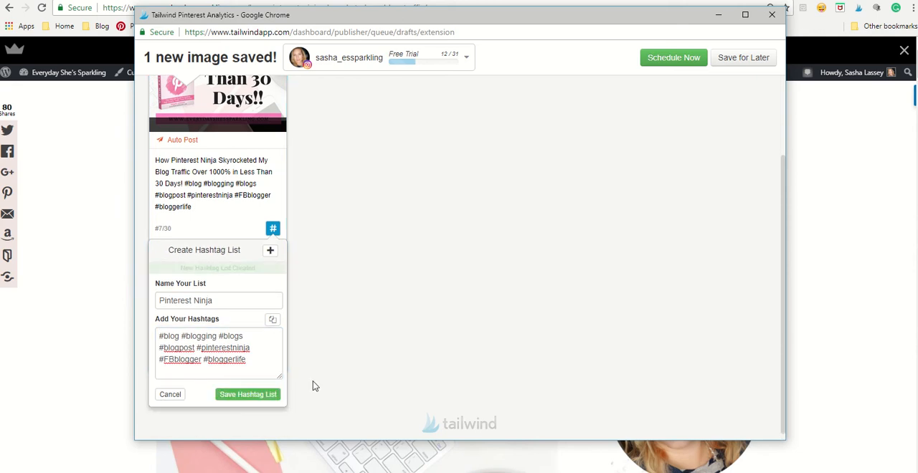
{"action": "left_click", "coordinate": [248, 394]}
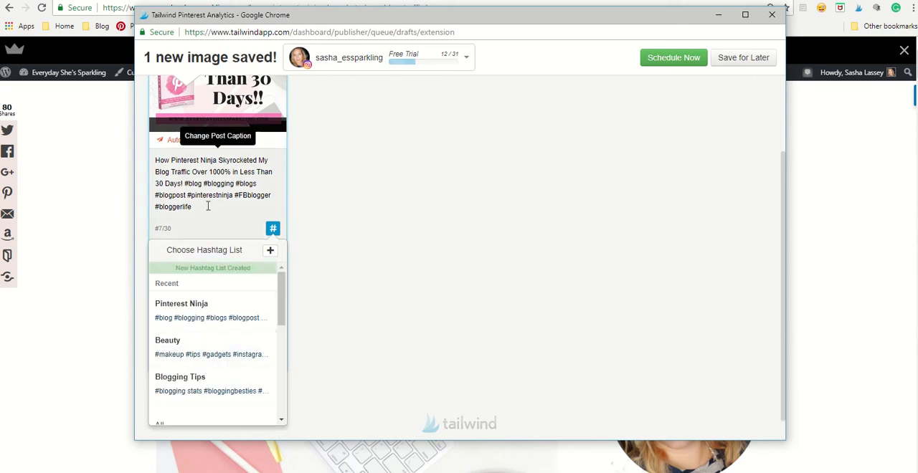
- Insert the Blogging Tips hashtag list into the caption, reaching 19 of 30 hashtags
{"action": "left_click", "coordinate": [272, 228]}
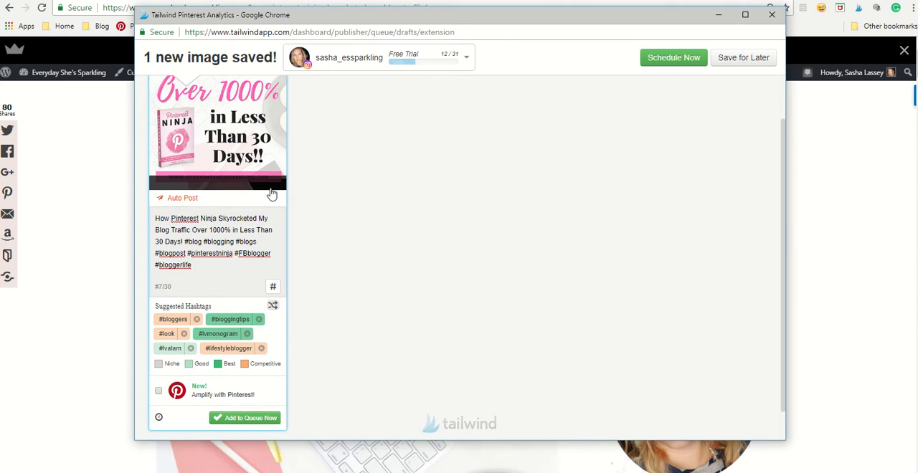
{"action": "mouse_move", "coordinate": [273, 287]}
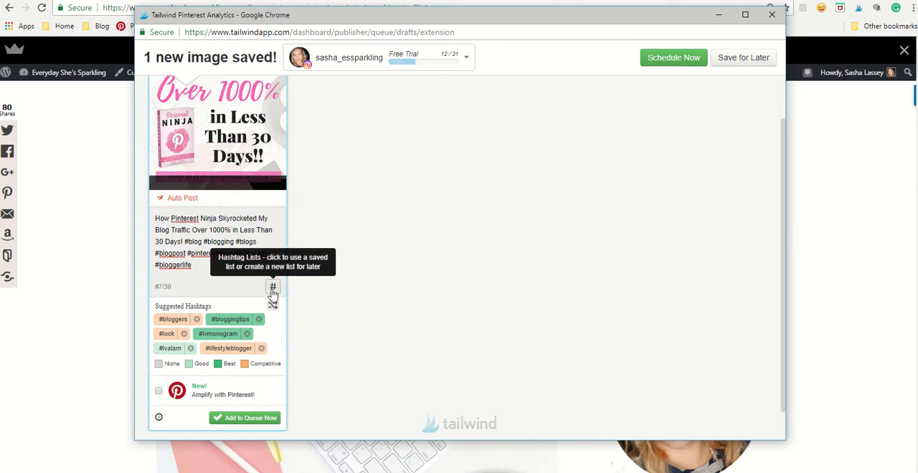
{"action": "left_click", "coordinate": [272, 287]}
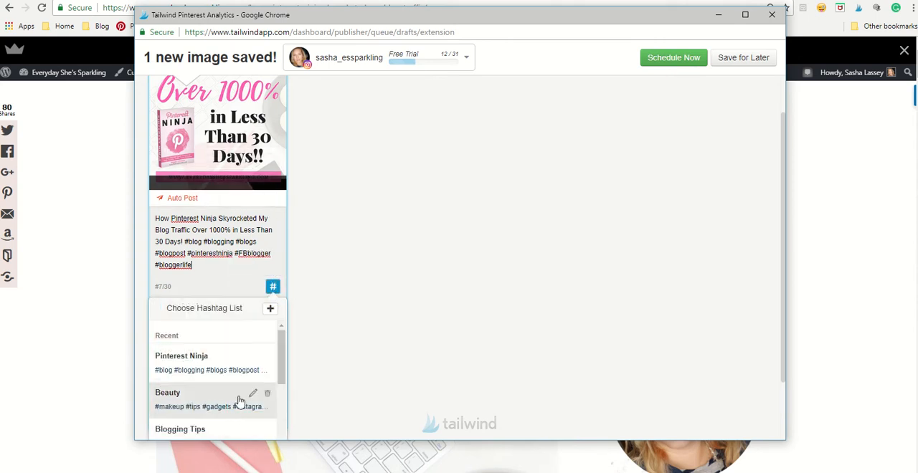
{"action": "scroll", "scroll_direction": "down", "scroll_amount": 3}
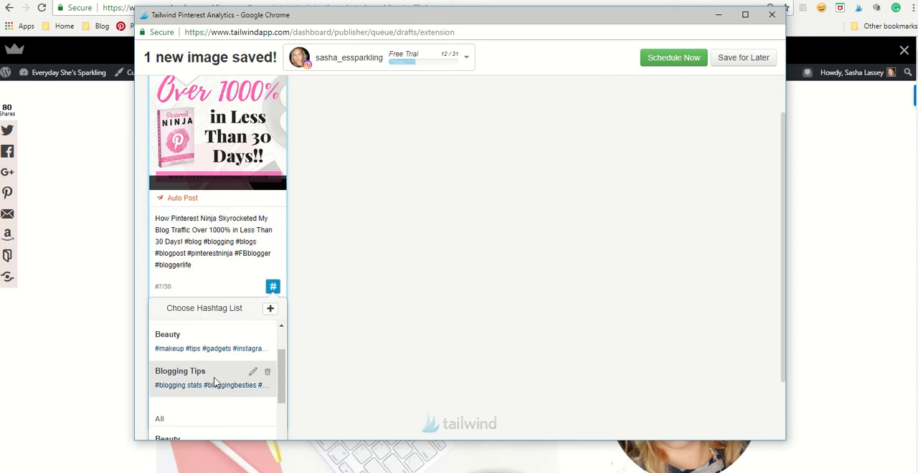
{"action": "left_click", "coordinate": [180, 370]}
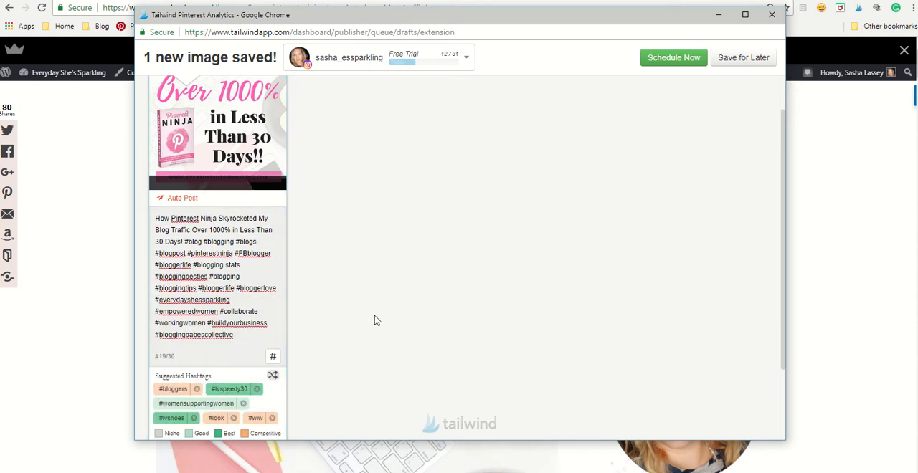
{"action": "mouse_move", "coordinate": [364, 302]}
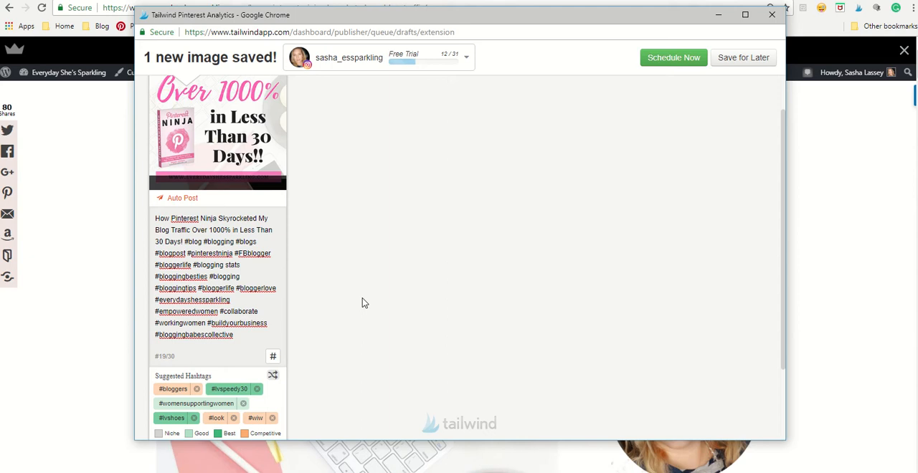
{"action": "scroll", "scroll_direction": "up", "scroll_amount": 3}
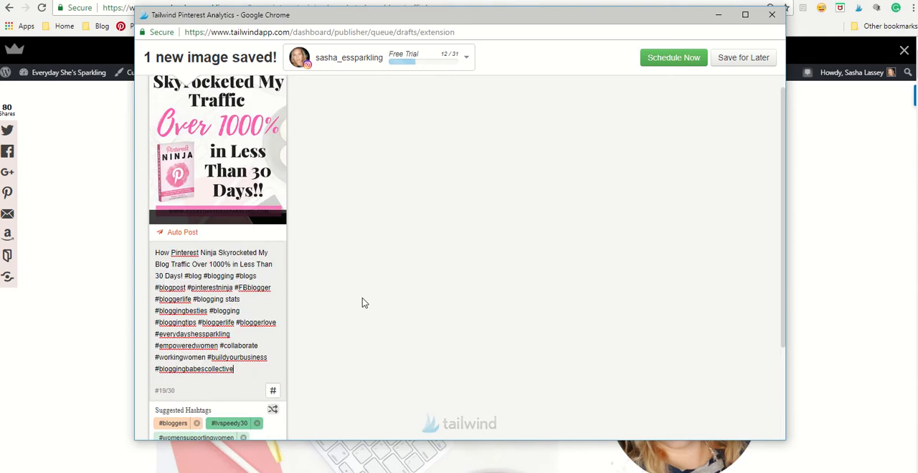
{"action": "scroll", "scroll_direction": "up", "scroll_amount": 3}
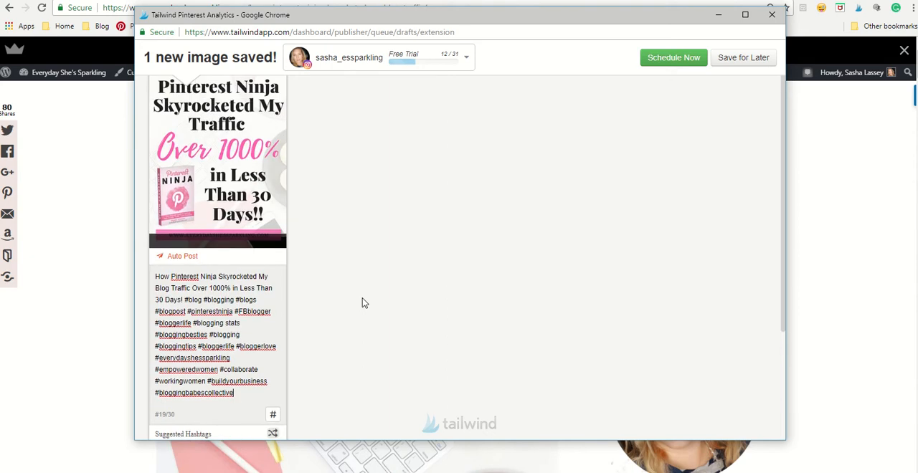
{"action": "mouse_move", "coordinate": [374, 299]}
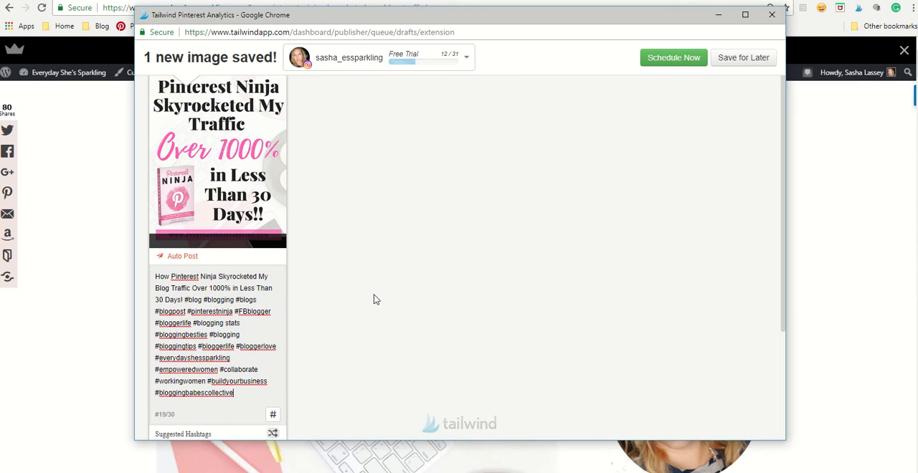
{"action": "scroll", "scroll_direction": "down", "scroll_amount": 3}
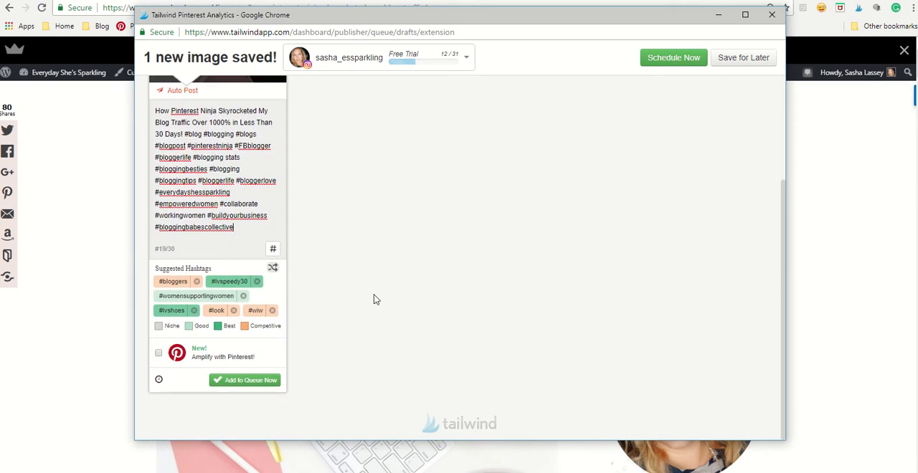
{"action": "mouse_move", "coordinate": [382, 297]}
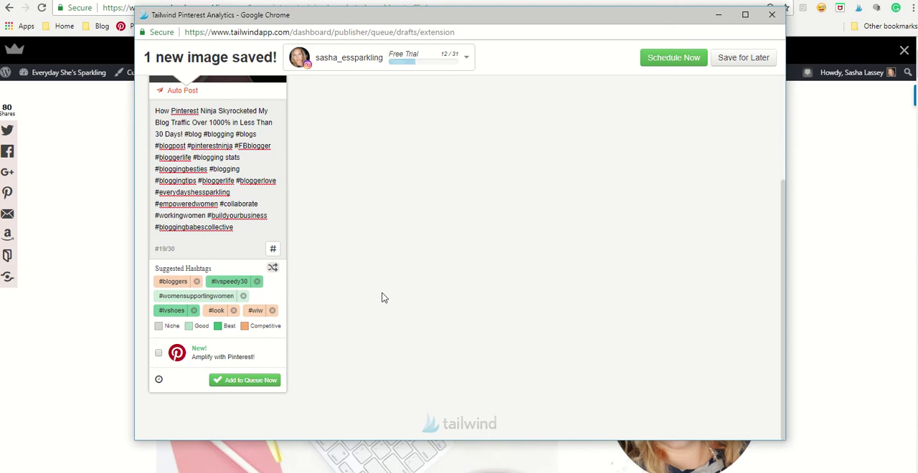
{"action": "mouse_move", "coordinate": [158, 381]}
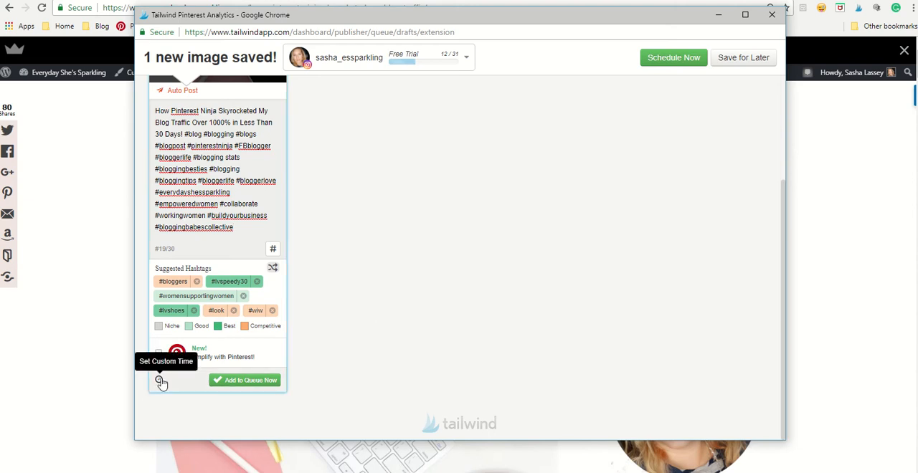
- Queue the Pinterest Ninja post, bringing the Instagram queue to 14 posts
{"action": "left_click", "coordinate": [161, 381]}
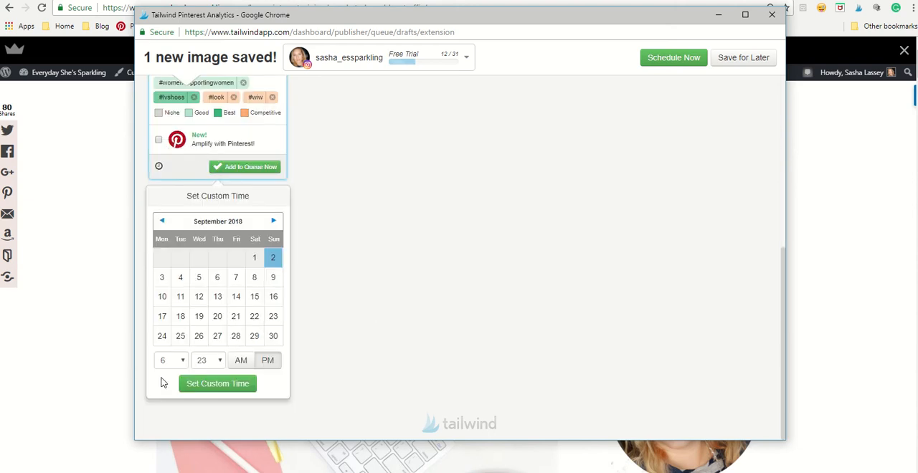
{"action": "mouse_move", "coordinate": [346, 341]}
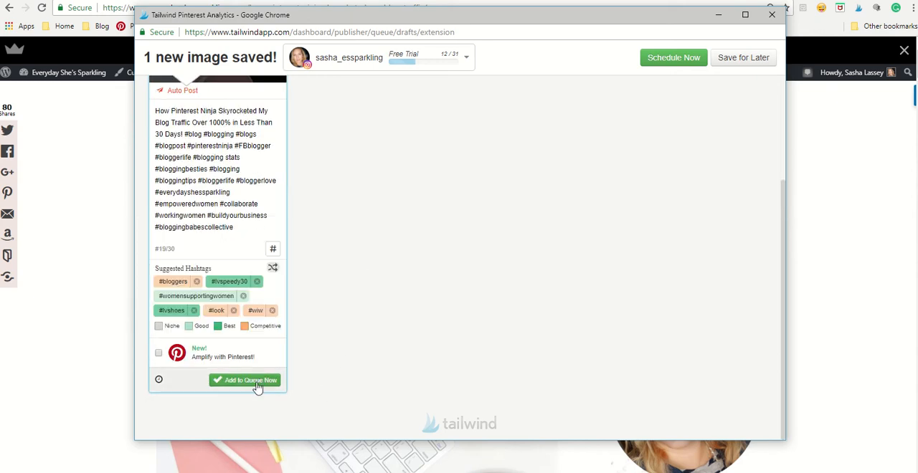
{"action": "scroll", "scroll_direction": "up", "scroll_amount": 3}
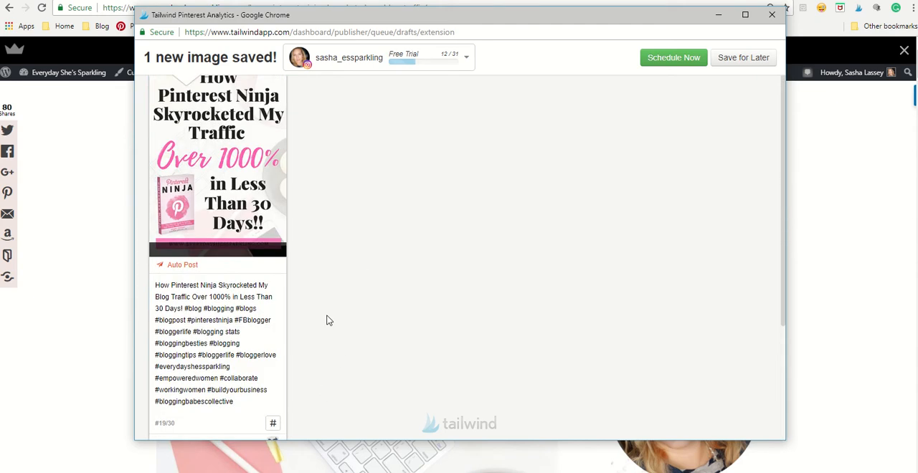
{"action": "scroll", "scroll_direction": "down", "scroll_amount": 3}
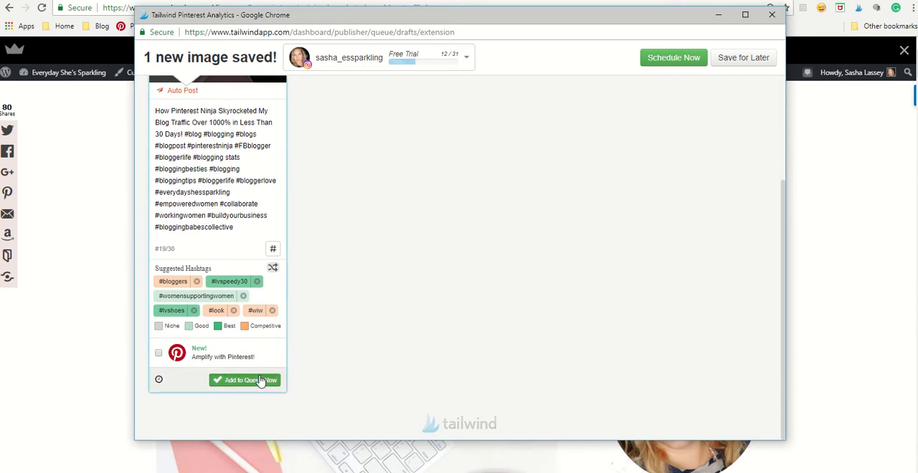
{"action": "left_click", "coordinate": [245, 380]}
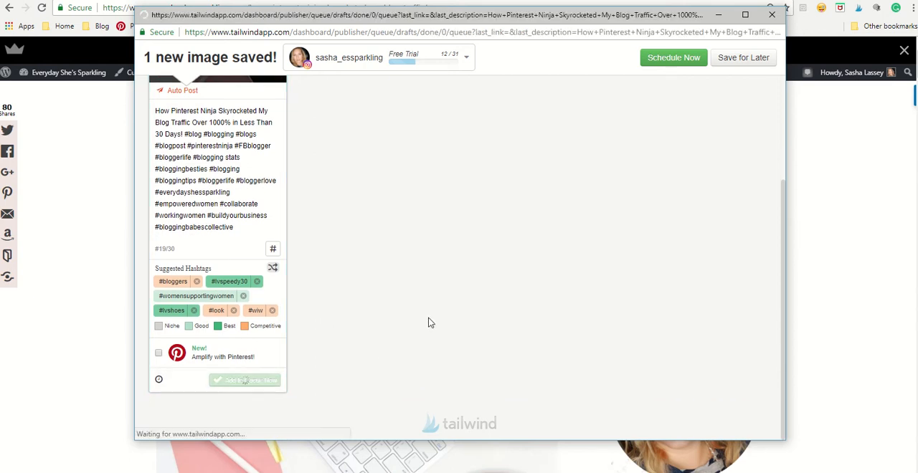
{"action": "left_click", "coordinate": [244, 380]}
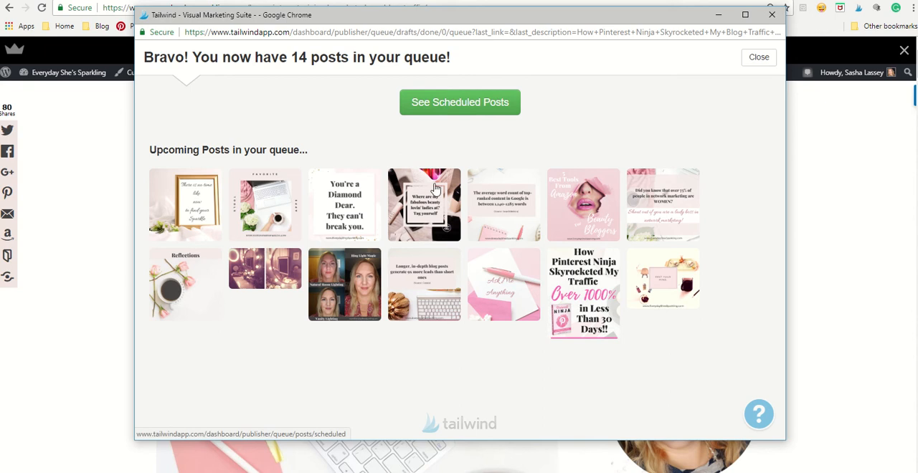
{"action": "mouse_move", "coordinate": [564, 253]}
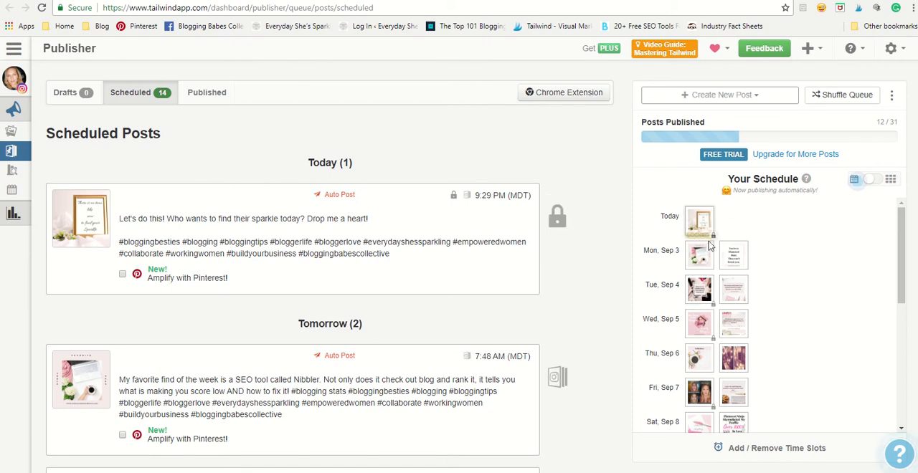
- Delete the Pinterest Ninja post scheduled for Sat Sep 8 at 8:06 PM from the queue
{"action": "scroll", "scroll_direction": "down", "scroll_amount": 3}
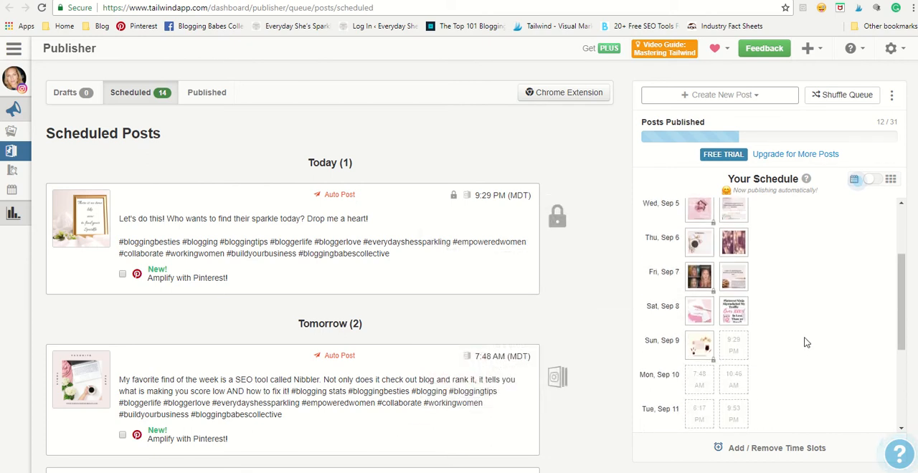
{"action": "scroll", "scroll_direction": "up", "scroll_amount": 3}
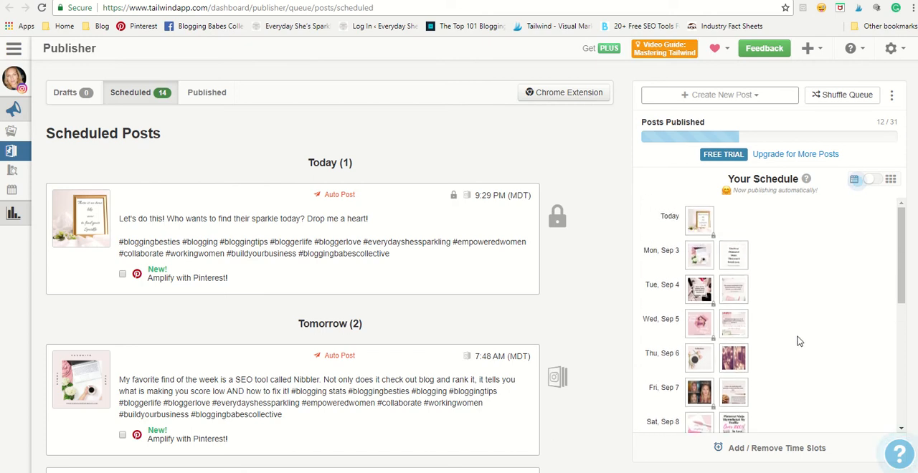
{"action": "scroll", "scroll_direction": "down", "scroll_amount": 3}
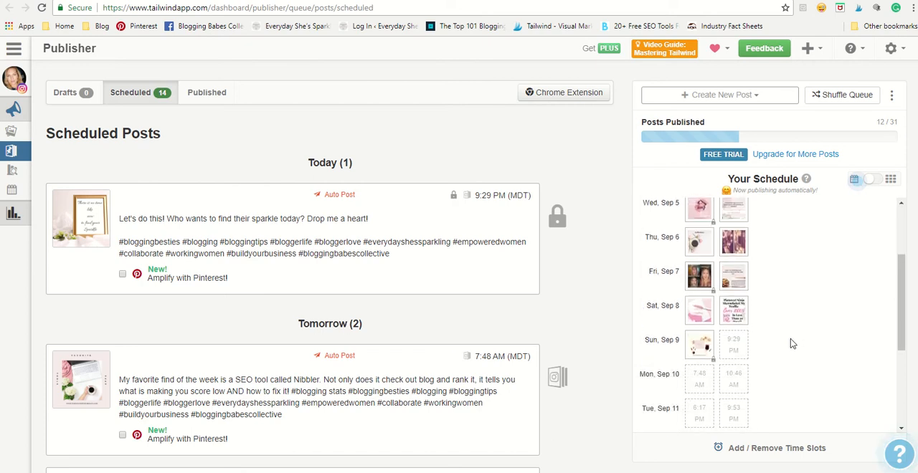
{"action": "mouse_move", "coordinate": [734, 311]}
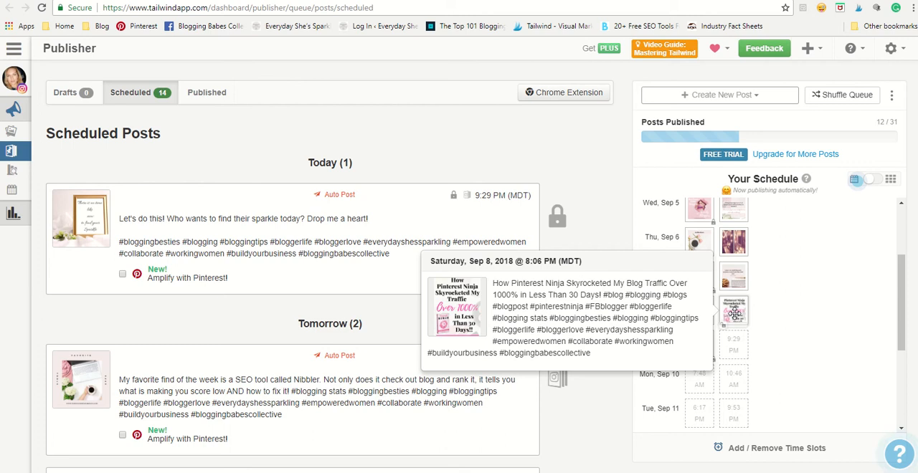
{"action": "mouse_move", "coordinate": [732, 330]}
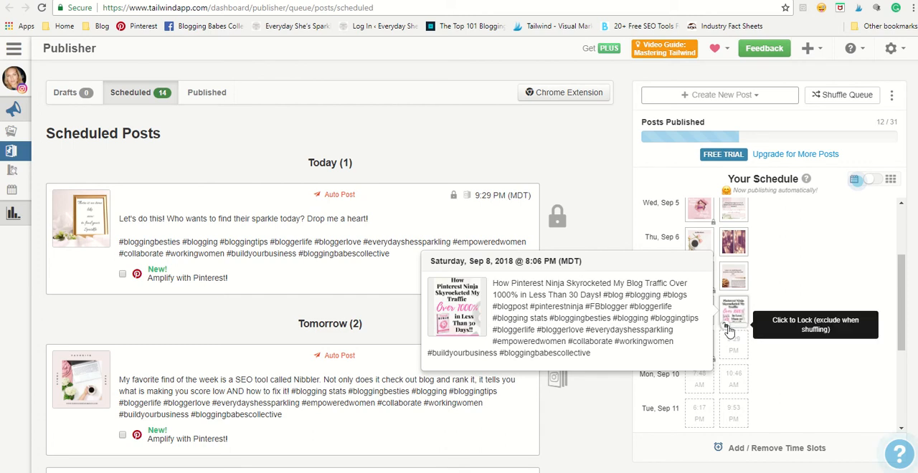
{"action": "scroll", "scroll_direction": "down", "scroll_amount": 3}
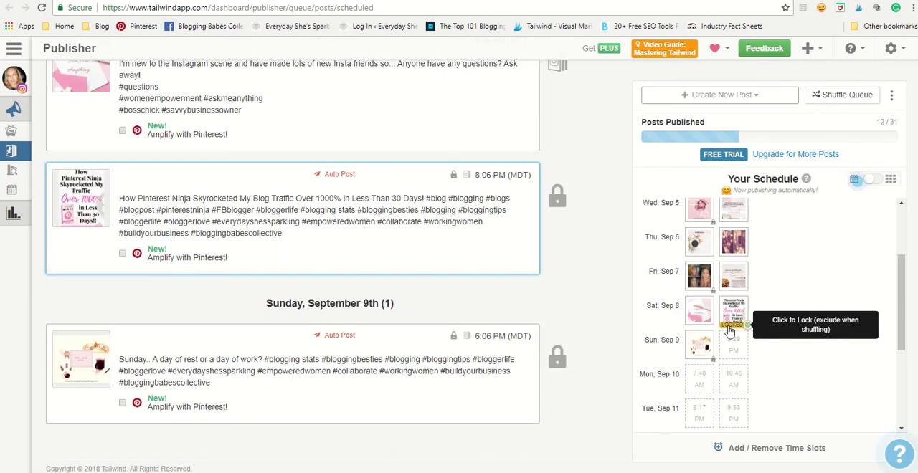
{"action": "left_click", "coordinate": [734, 312]}
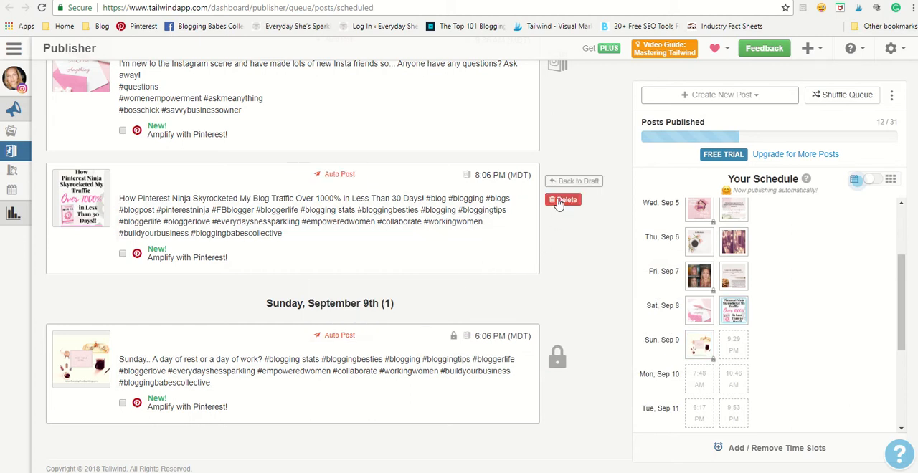
{"action": "left_click", "coordinate": [563, 200]}
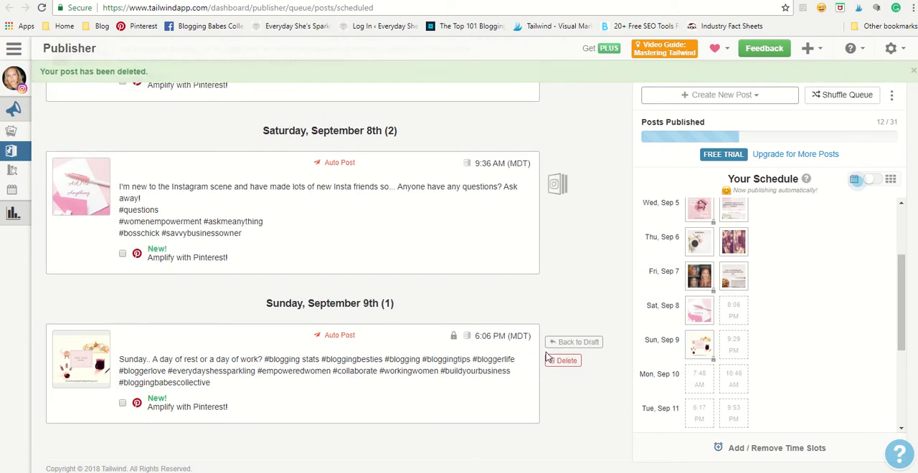
{"action": "mouse_move", "coordinate": [840, 266]}
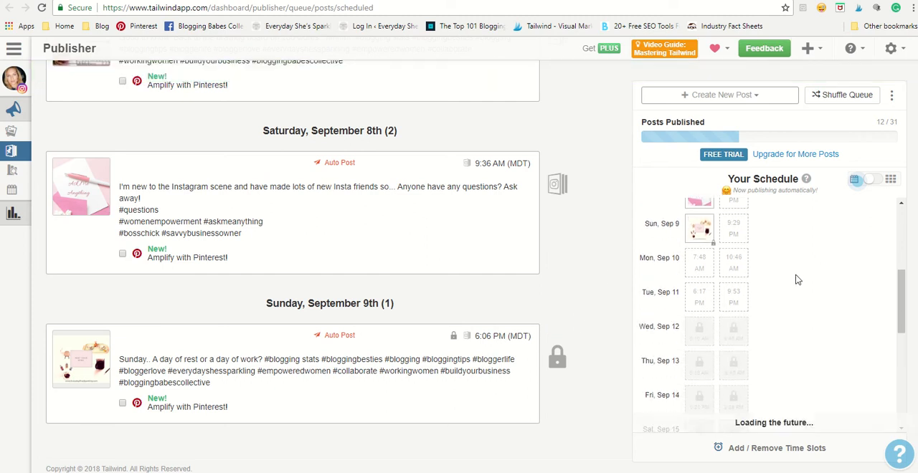
- Go to the Weekly Posting Schedule via Add / Remove Time Slots
{"action": "scroll", "scroll_direction": "down", "scroll_amount": 3}
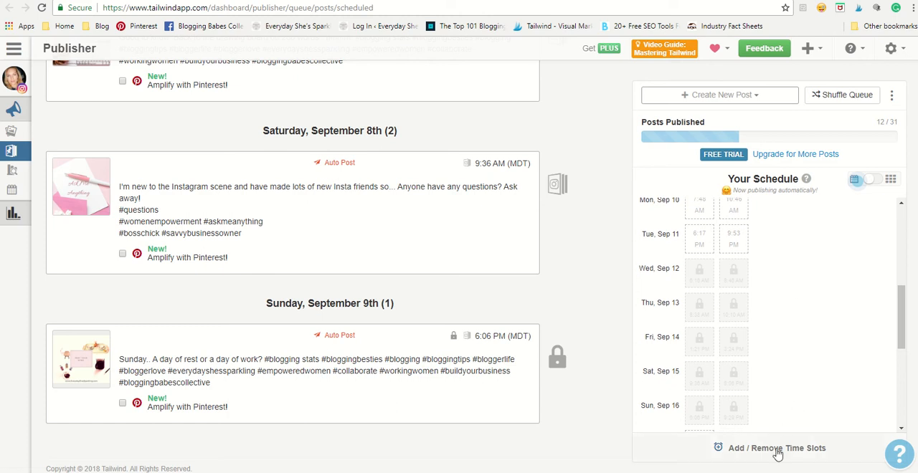
{"action": "left_click", "coordinate": [777, 447]}
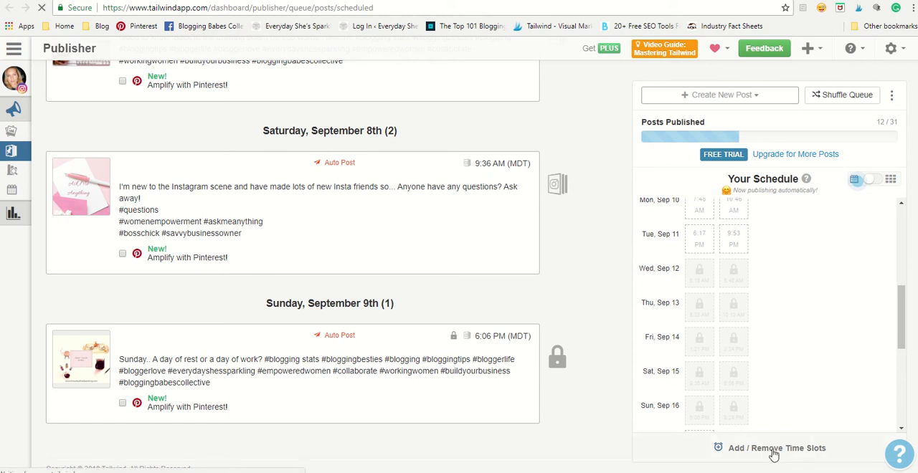
{"action": "left_click", "coordinate": [777, 447]}
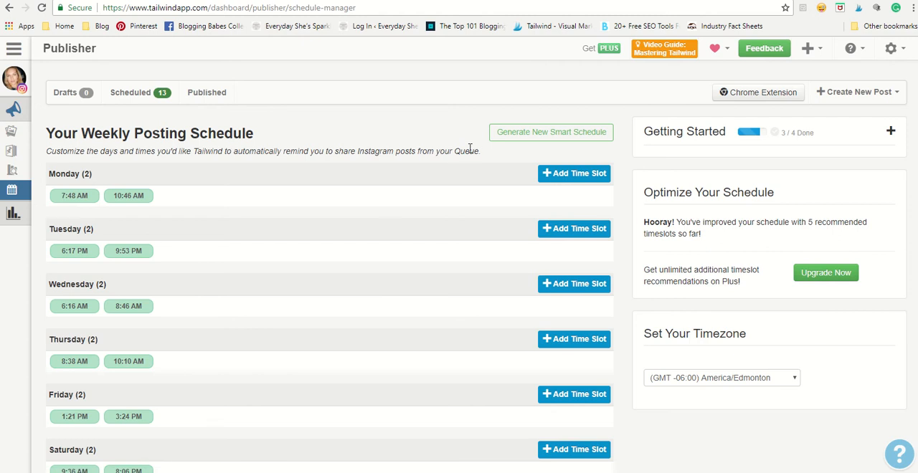
{"action": "mouse_move", "coordinate": [551, 132]}
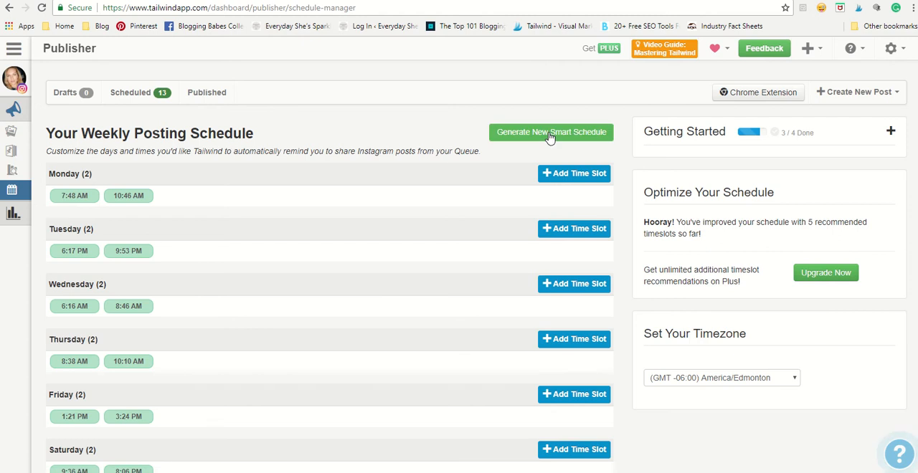
- Generate a new smart schedule with 2 posts per day starting at 5:45 AM
{"action": "left_click", "coordinate": [551, 132]}
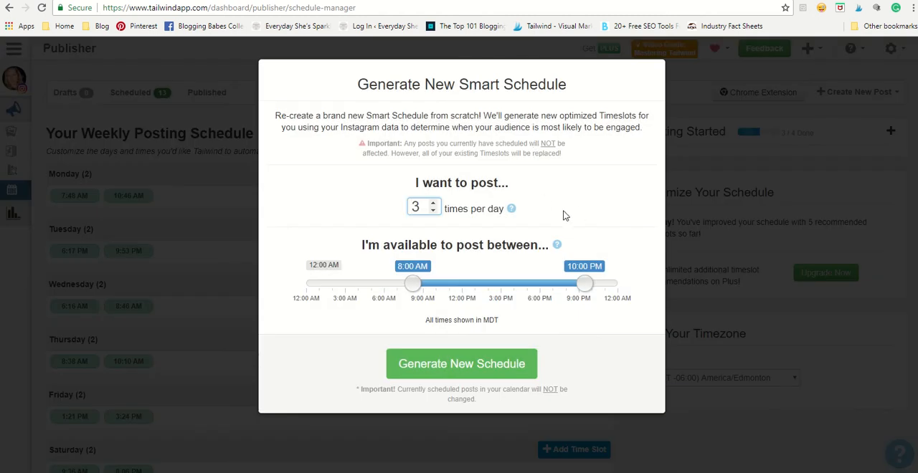
{"action": "left_click", "coordinate": [433, 213]}
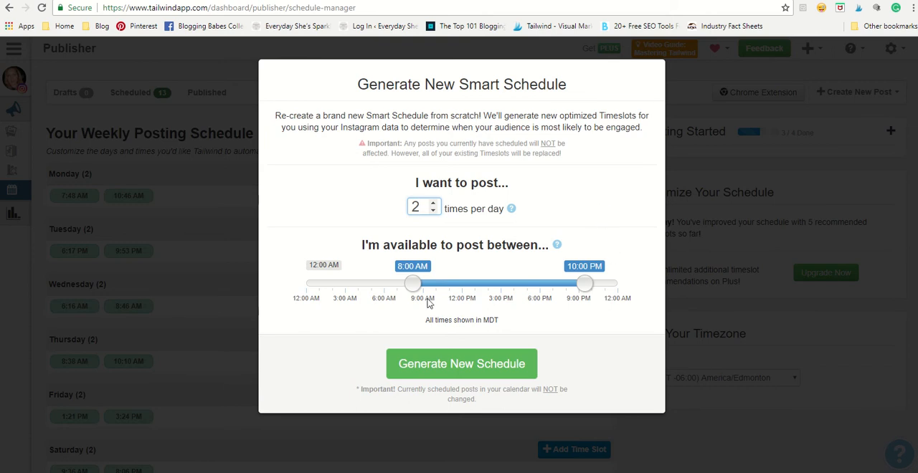
{"action": "left_click_drag", "start_coordinate": [412, 283], "coordinate": [392, 283]}
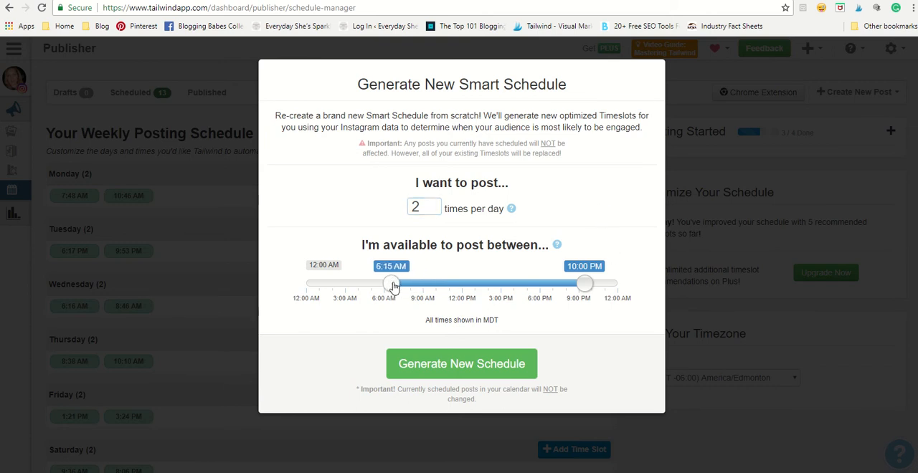
{"action": "left_click_drag", "start_coordinate": [393, 284], "coordinate": [386, 284]}
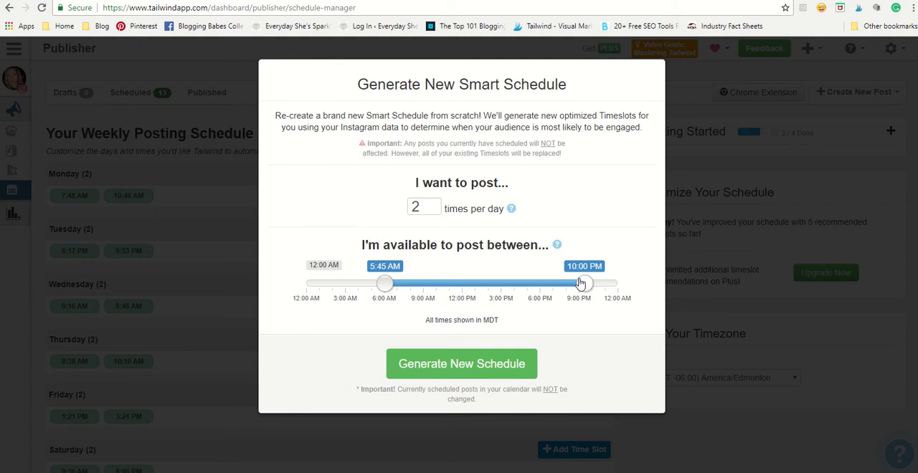
{"action": "left_click", "coordinate": [462, 363]}
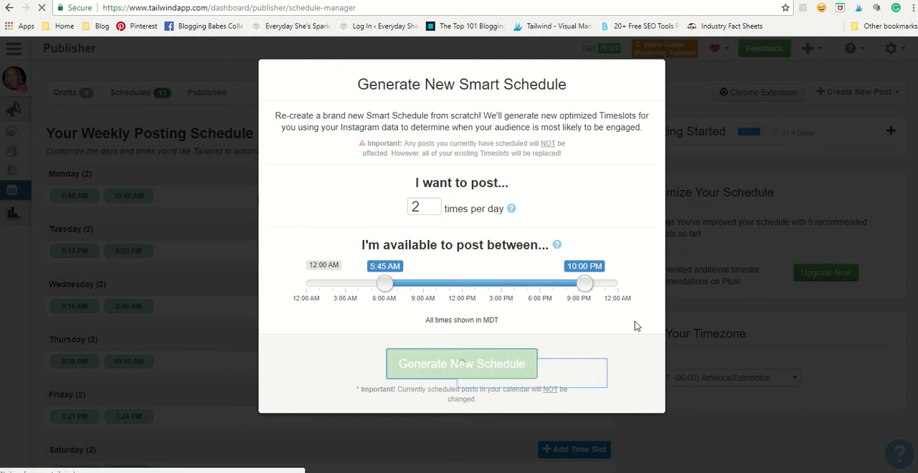
{"action": "left_click", "coordinate": [461, 364]}
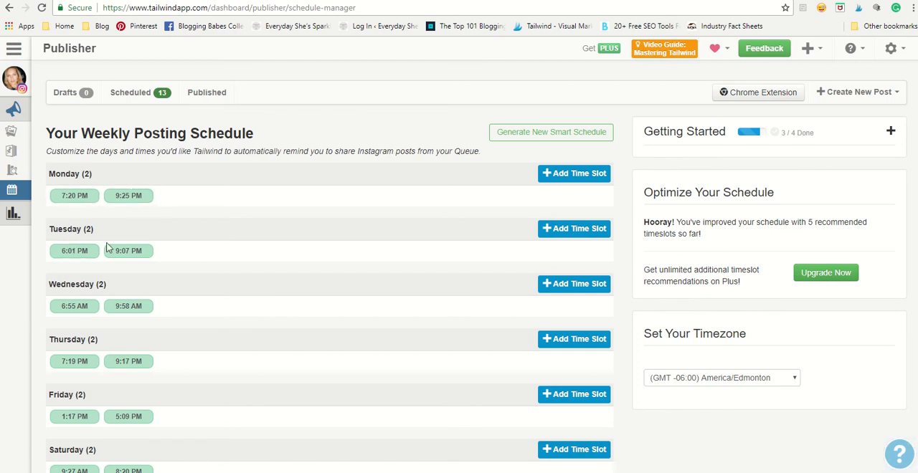
{"action": "mouse_move", "coordinate": [141, 359]}
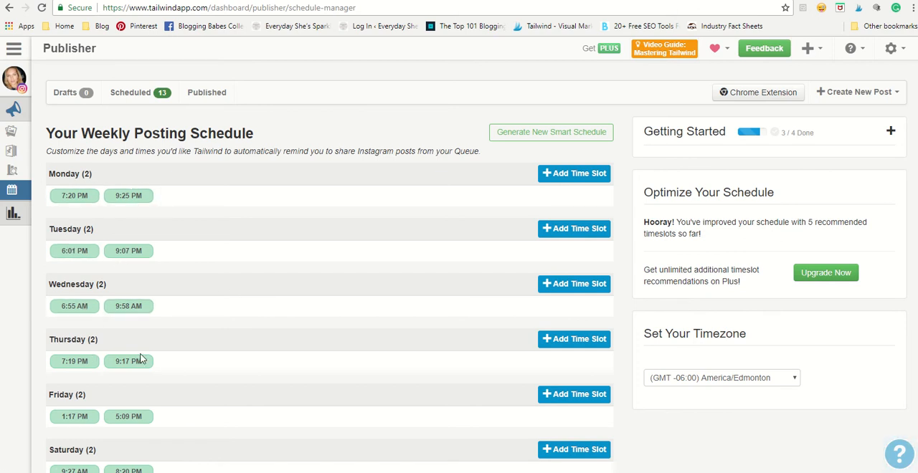
- Switch from the weekly schedule to the Scheduled posts list
{"action": "scroll", "scroll_direction": "down", "scroll_amount": 3}
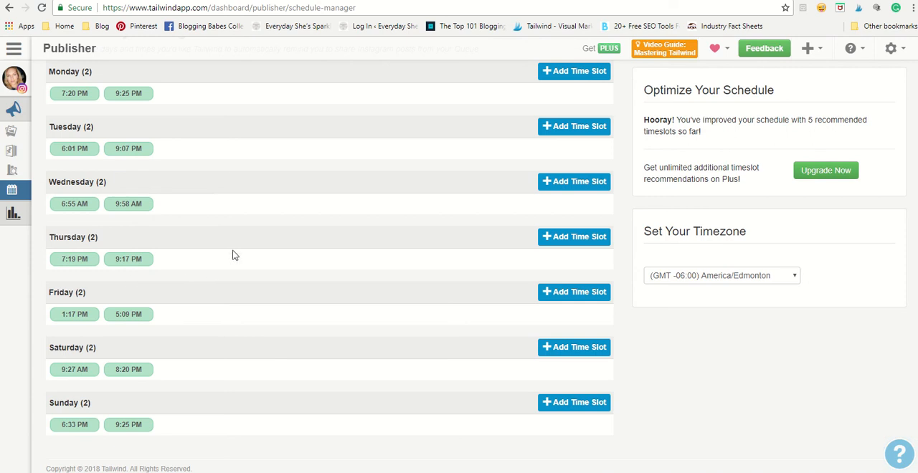
{"action": "scroll", "scroll_direction": "up", "scroll_amount": 3}
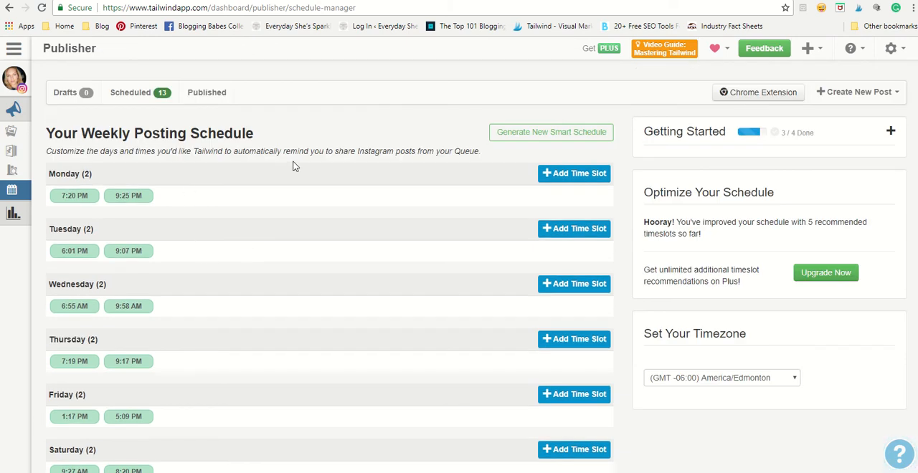
{"action": "mouse_move", "coordinate": [274, 186]}
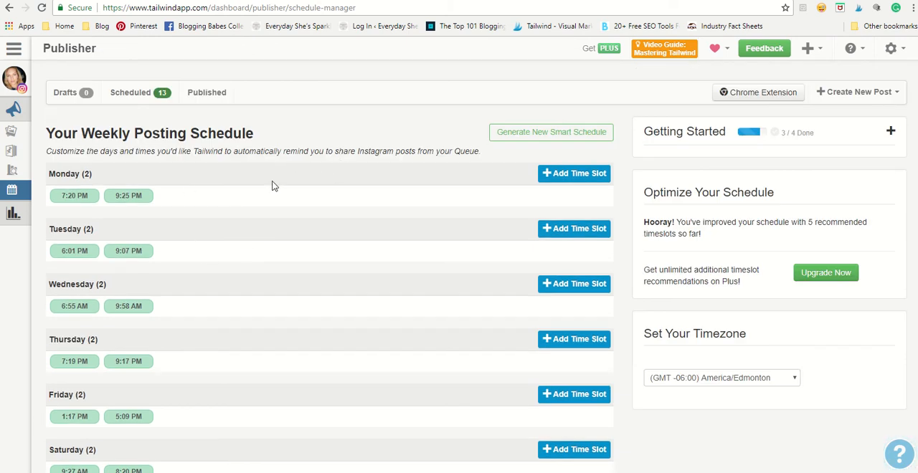
{"action": "mouse_move", "coordinate": [180, 168]}
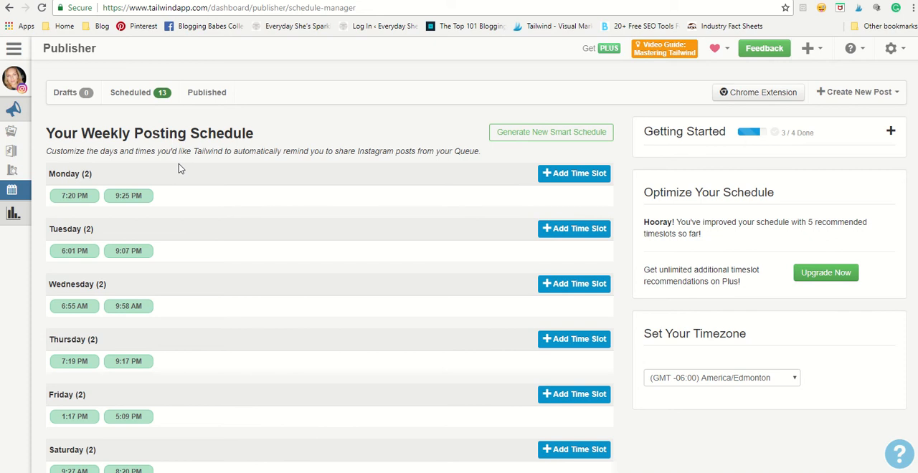
{"action": "mouse_move", "coordinate": [233, 203]}
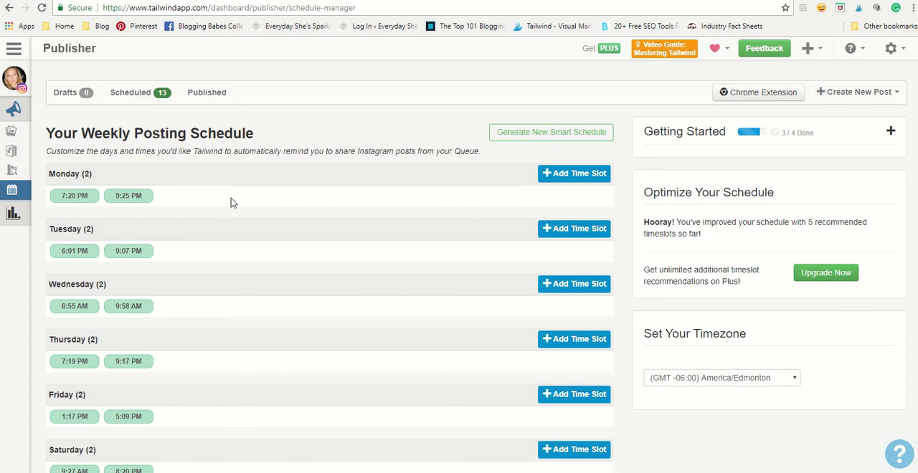
{"action": "mouse_move", "coordinate": [181, 375]}
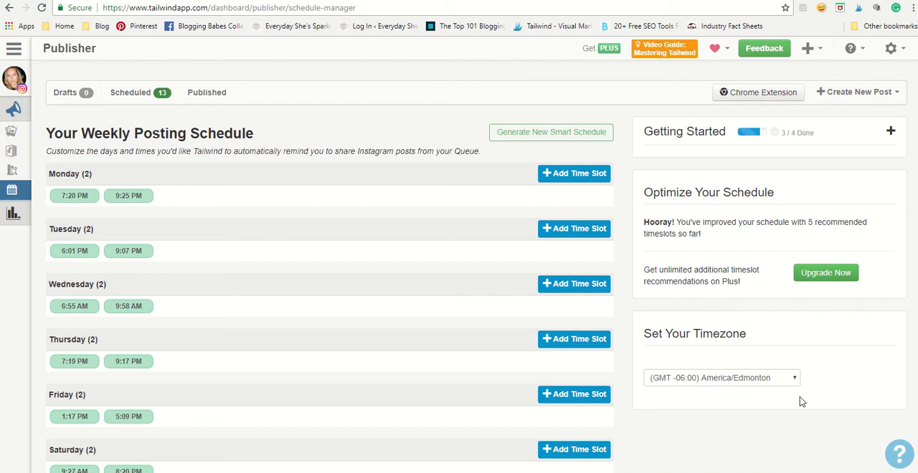
{"action": "mouse_move", "coordinate": [251, 256]}
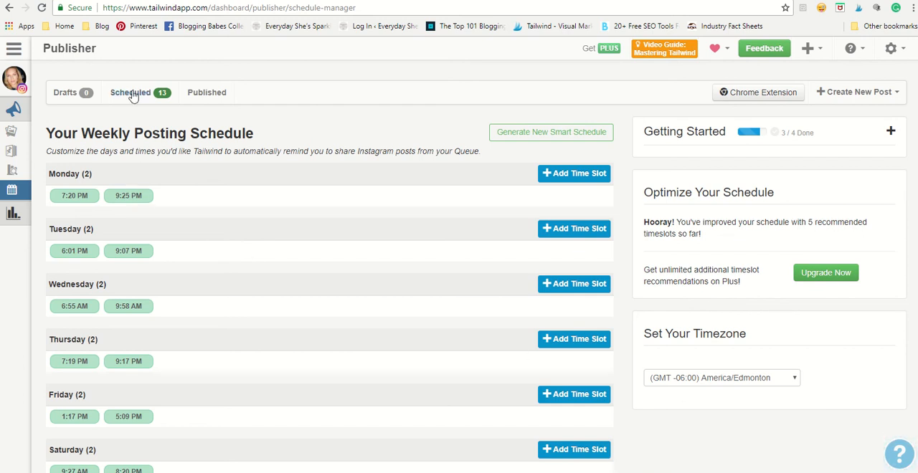
{"action": "left_click", "coordinate": [131, 91]}
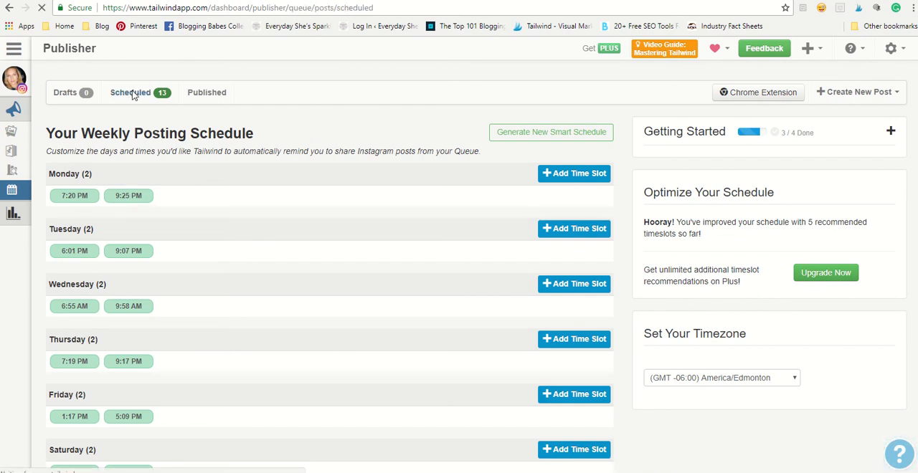
- Return to the Weekly Posting Schedule via Add / Remove Time Slots
{"action": "left_click", "coordinate": [131, 92]}
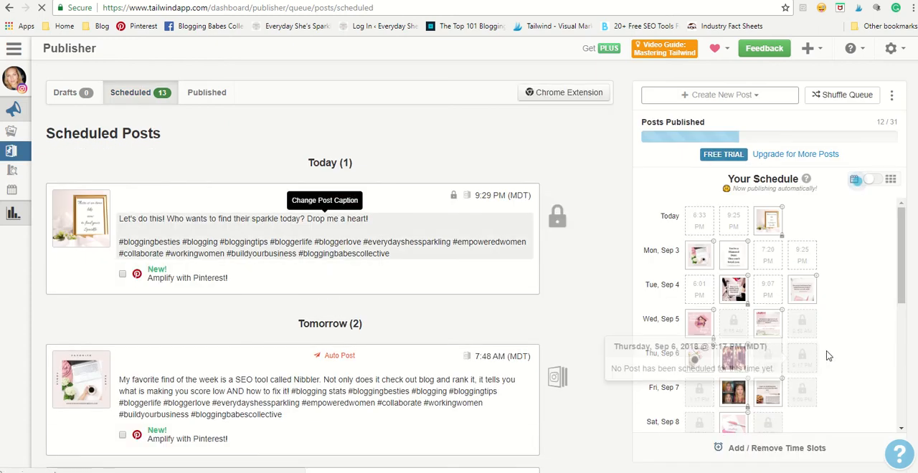
{"action": "mouse_move", "coordinate": [838, 278]}
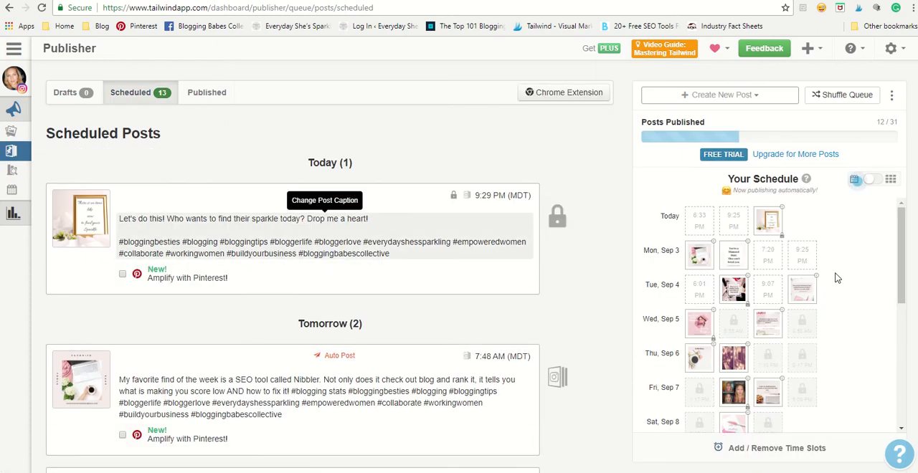
{"action": "scroll", "scroll_direction": "down", "scroll_amount": 3}
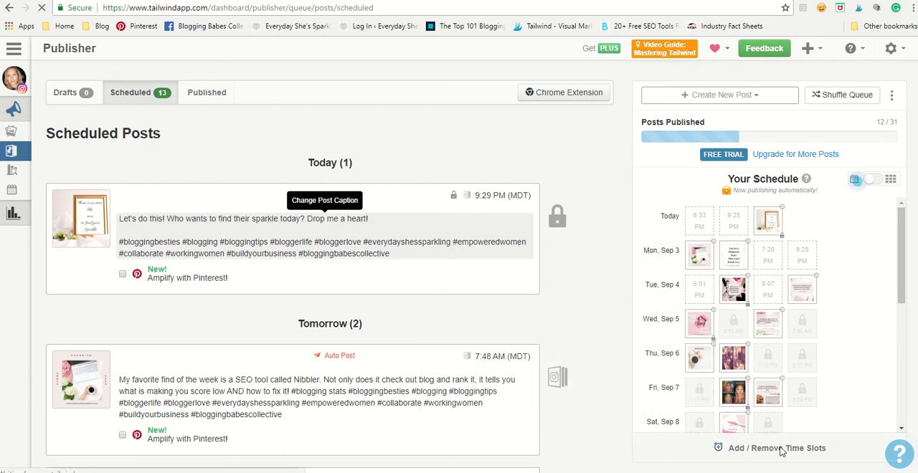
{"action": "left_click", "coordinate": [777, 448]}
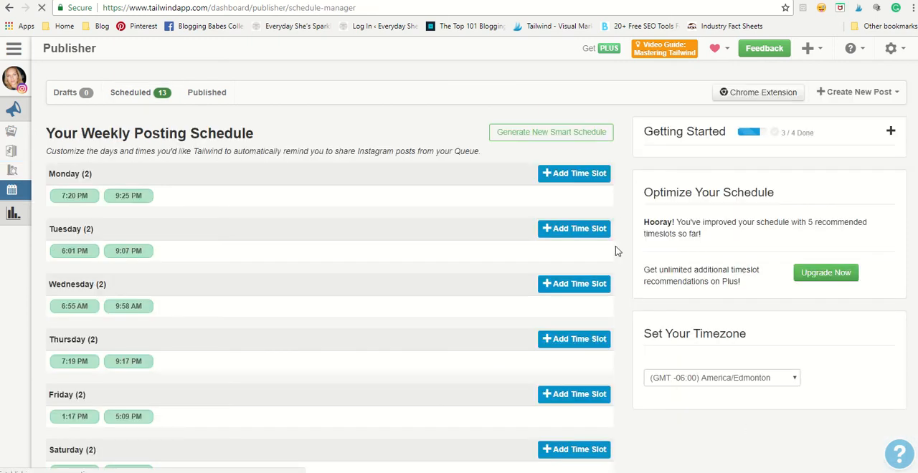
- Regenerate the smart schedule again with 2 posts per day starting at 5:45 AM
{"action": "left_click", "coordinate": [551, 132]}
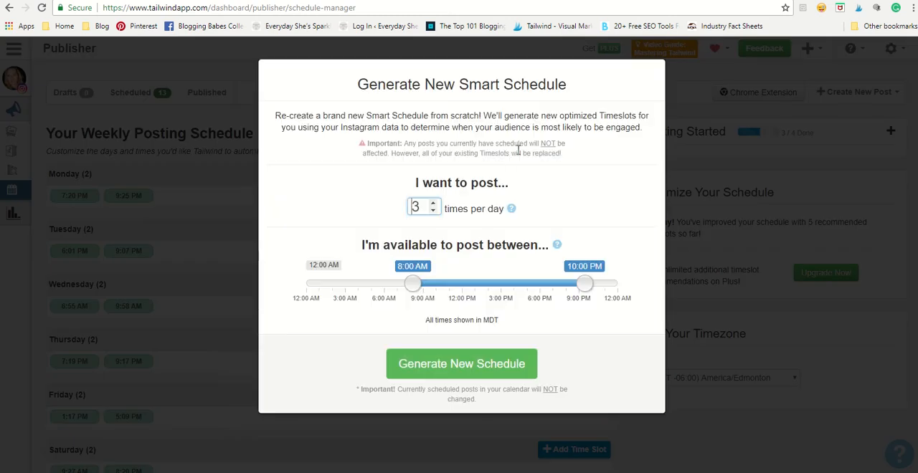
{"action": "left_click", "coordinate": [432, 211]}
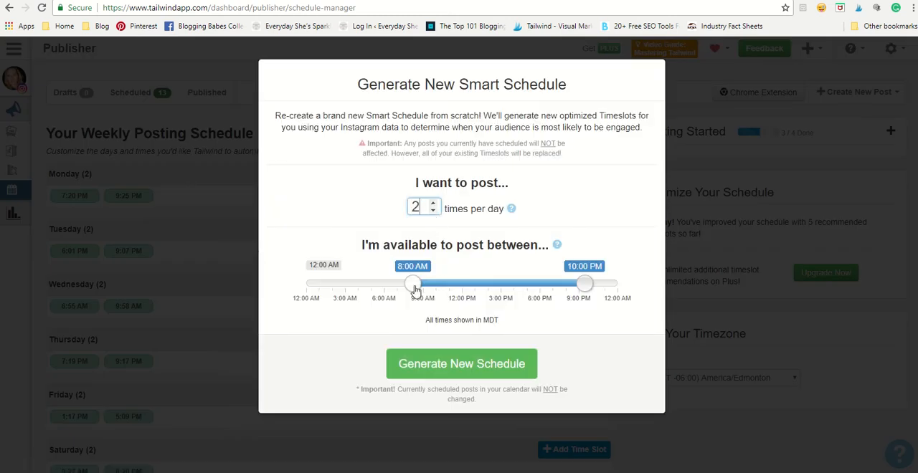
{"action": "left_click_drag", "start_coordinate": [413, 283], "coordinate": [385, 283]}
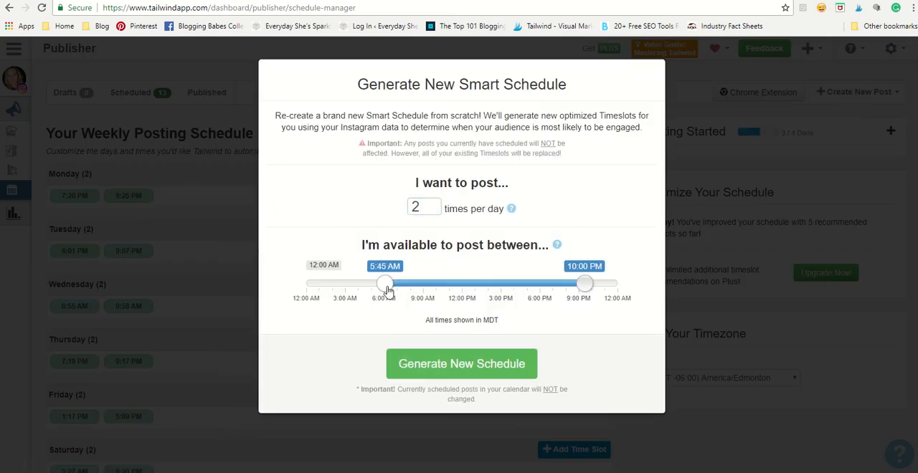
{"action": "left_click", "coordinate": [461, 364]}
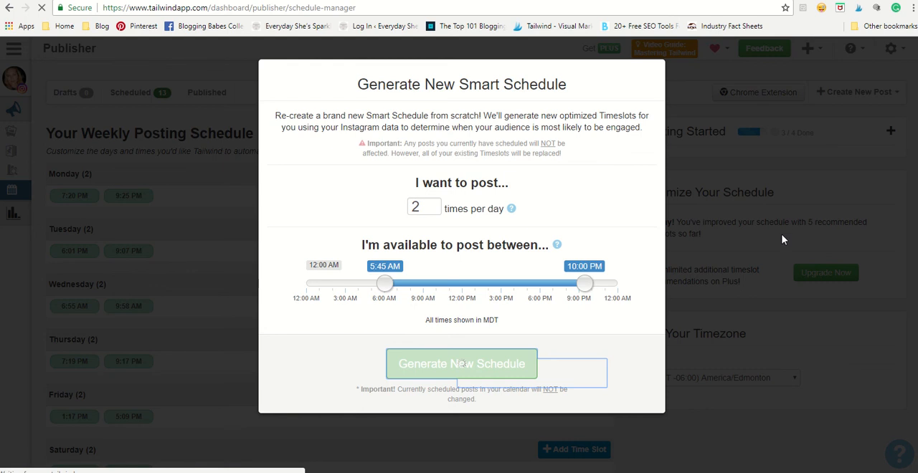
{"action": "left_click", "coordinate": [461, 363]}
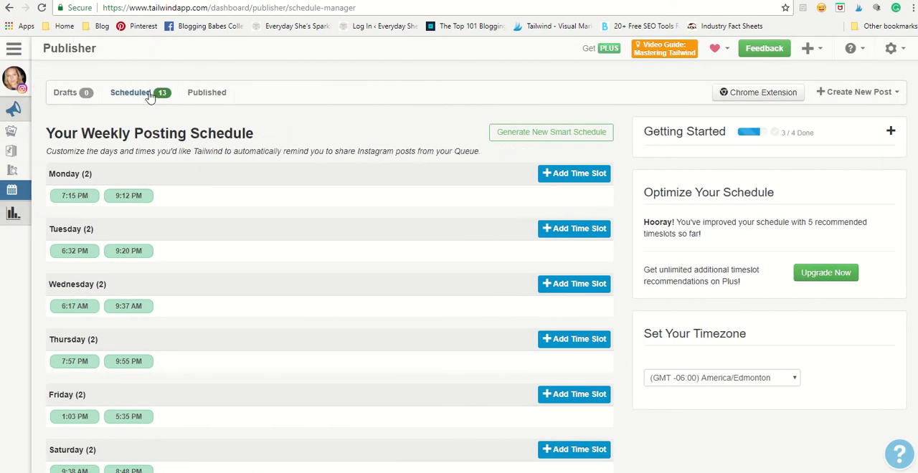
- Go back to the Scheduled posts queue to see the new times
{"action": "left_click", "coordinate": [131, 91]}
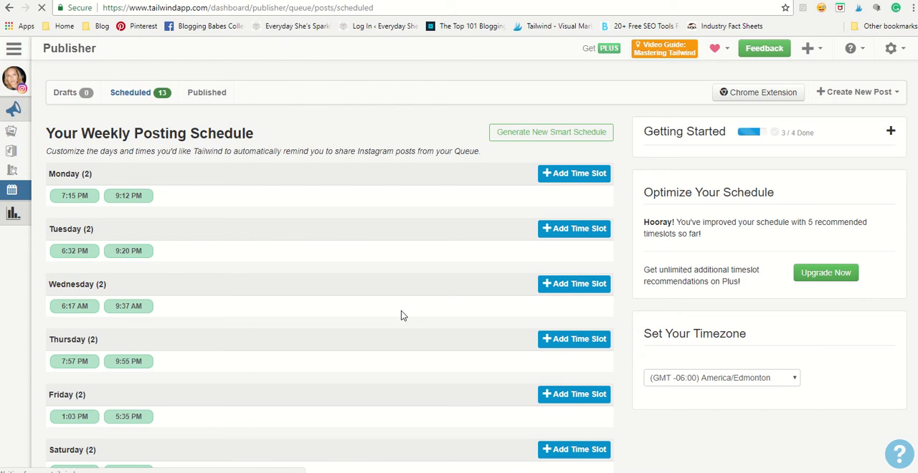
{"action": "left_click", "coordinate": [130, 92]}
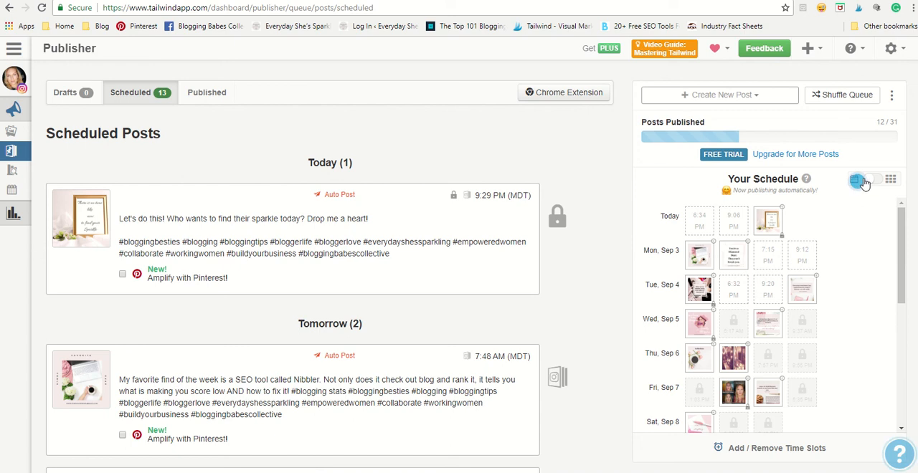
{"action": "mouse_move", "coordinate": [853, 179]}
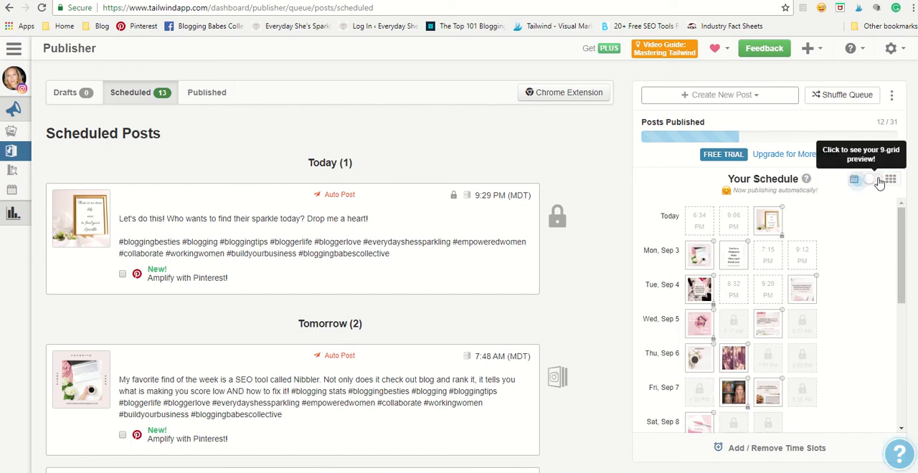
{"action": "left_click", "coordinate": [873, 179]}
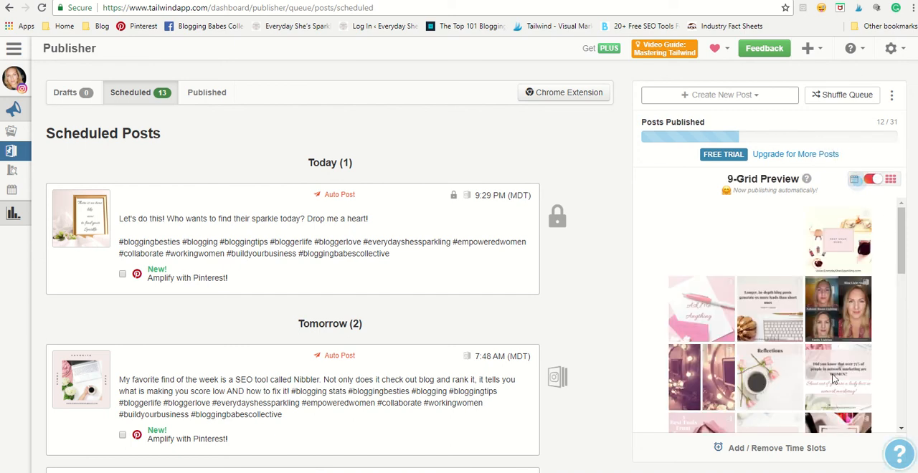
{"action": "scroll", "scroll_direction": "down", "scroll_amount": 3}
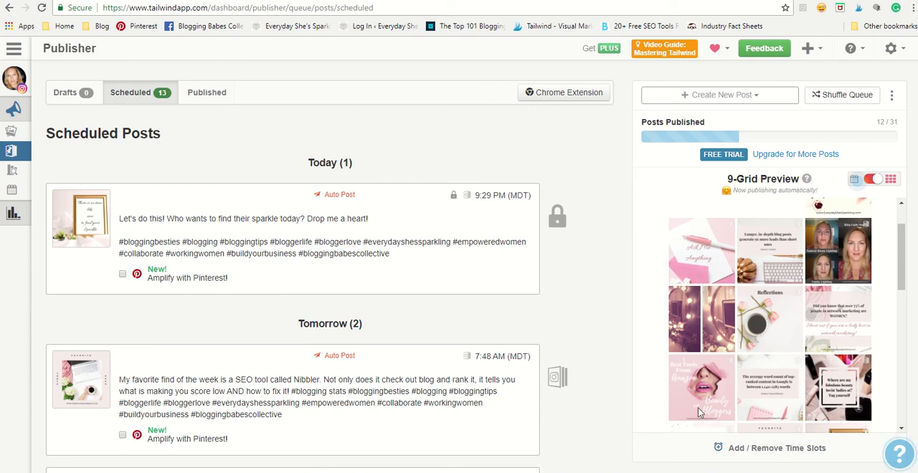
{"action": "scroll", "scroll_direction": "down", "scroll_amount": 3}
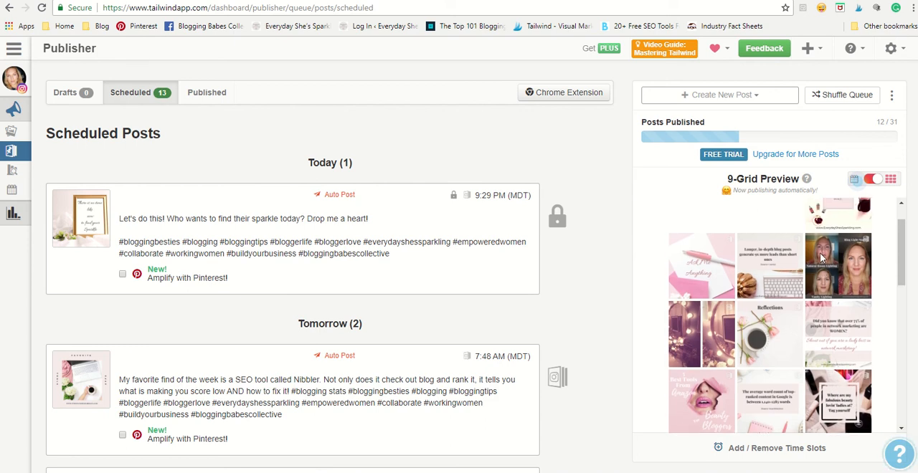
{"action": "scroll", "scroll_direction": "down", "scroll_amount": 3}
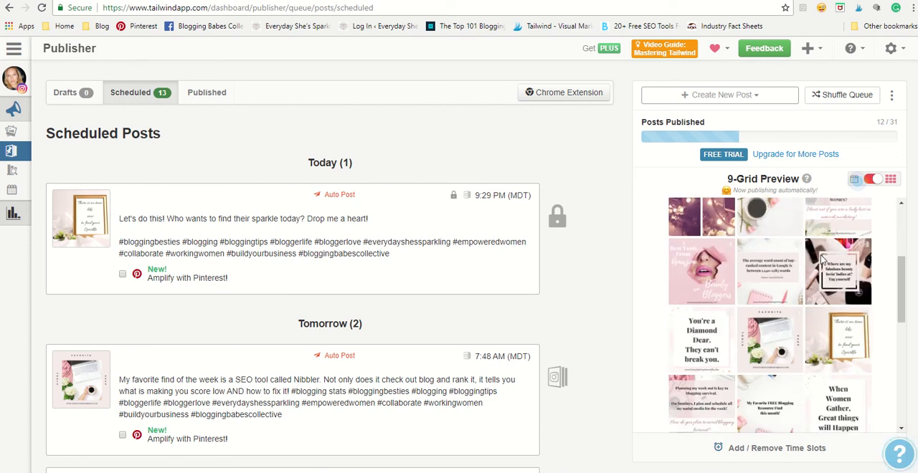
{"action": "scroll", "scroll_direction": "down", "scroll_amount": 3}
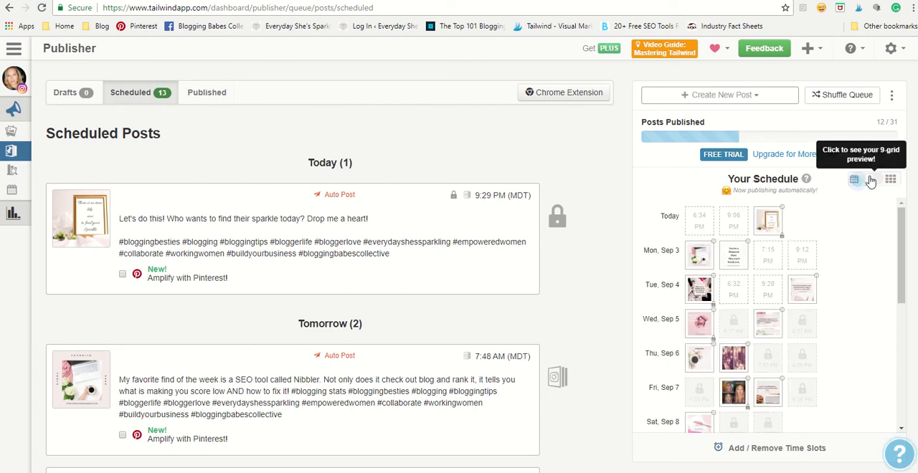
{"action": "left_click", "coordinate": [873, 179]}
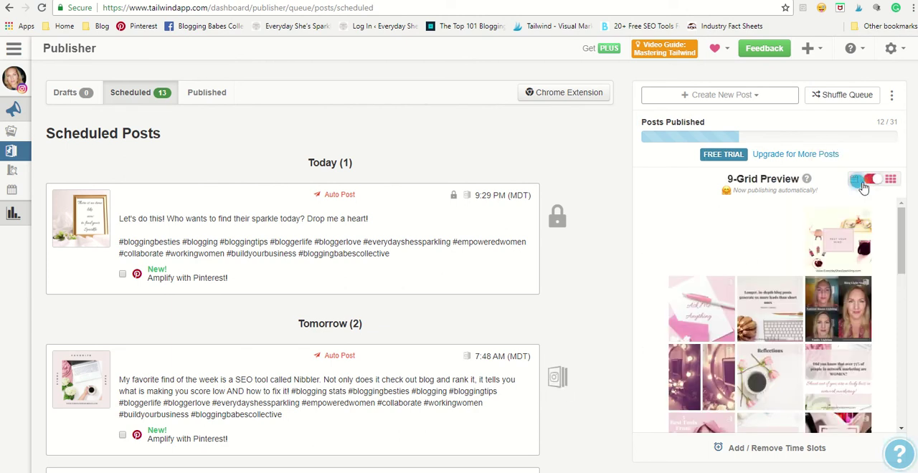
{"action": "left_click", "coordinate": [890, 179]}
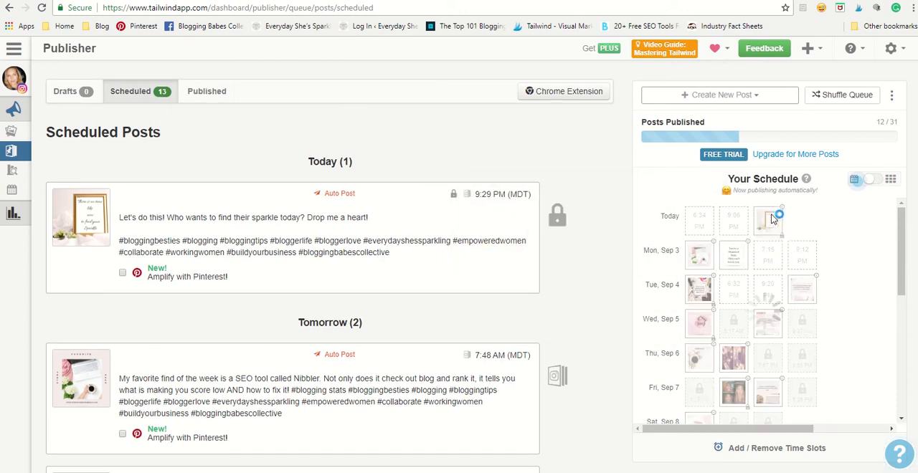
{"action": "scroll", "scroll_direction": "down", "scroll_amount": 3}
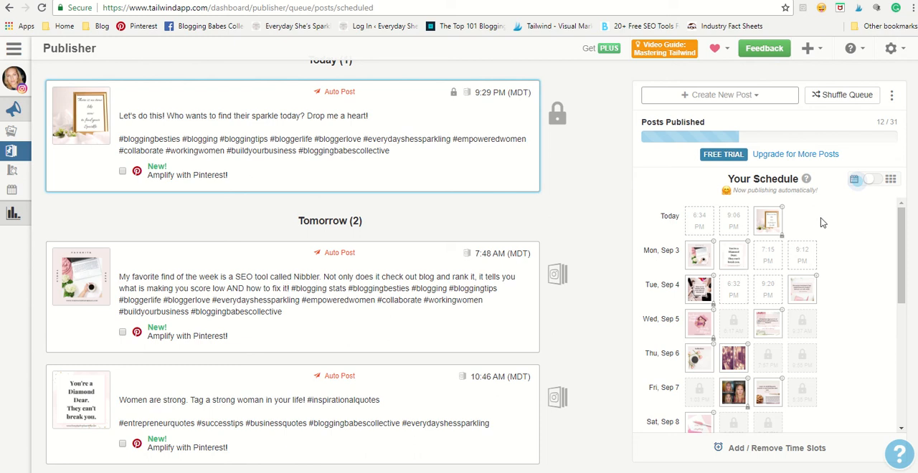
{"action": "mouse_move", "coordinate": [697, 260]}
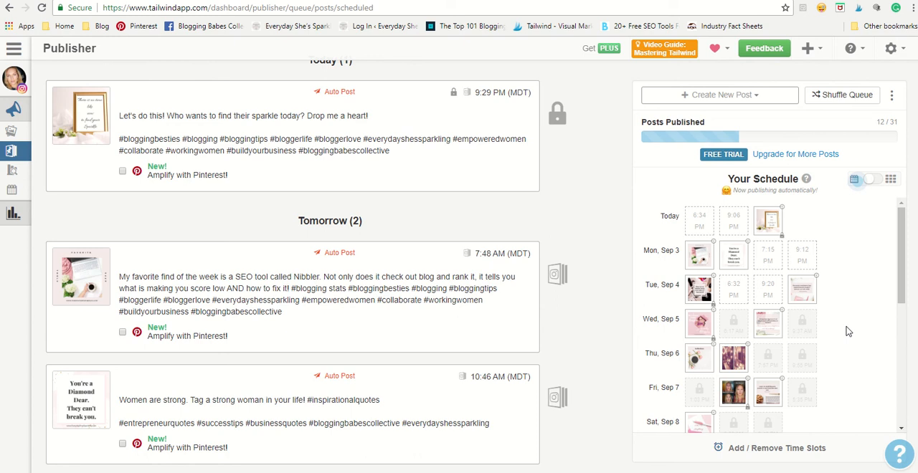
{"action": "left_click", "coordinate": [558, 274]}
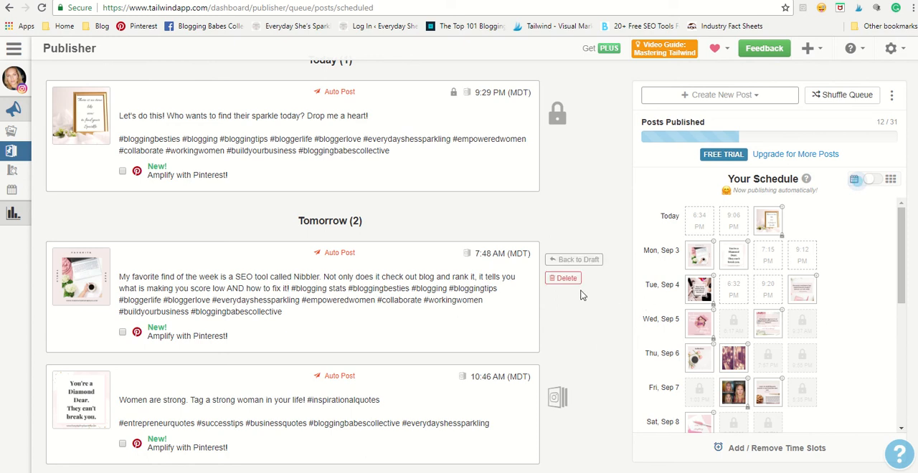
{"action": "scroll", "scroll_direction": "up", "scroll_amount": 3}
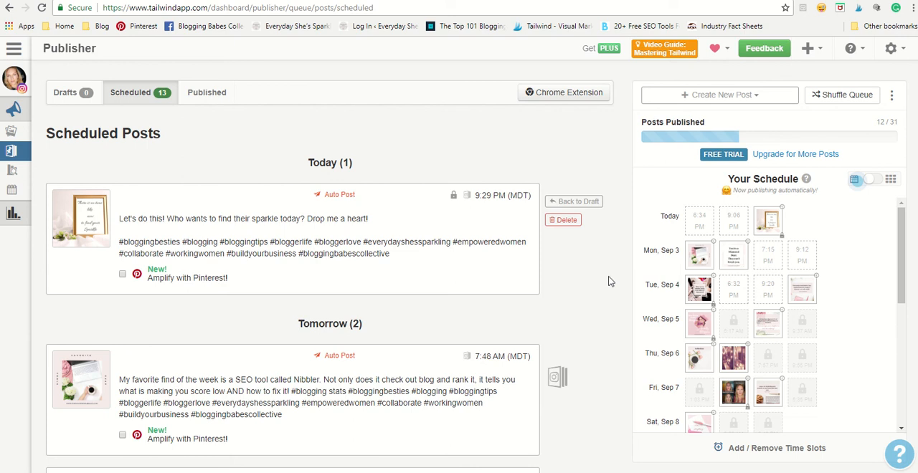
{"action": "mouse_move", "coordinate": [601, 274]}
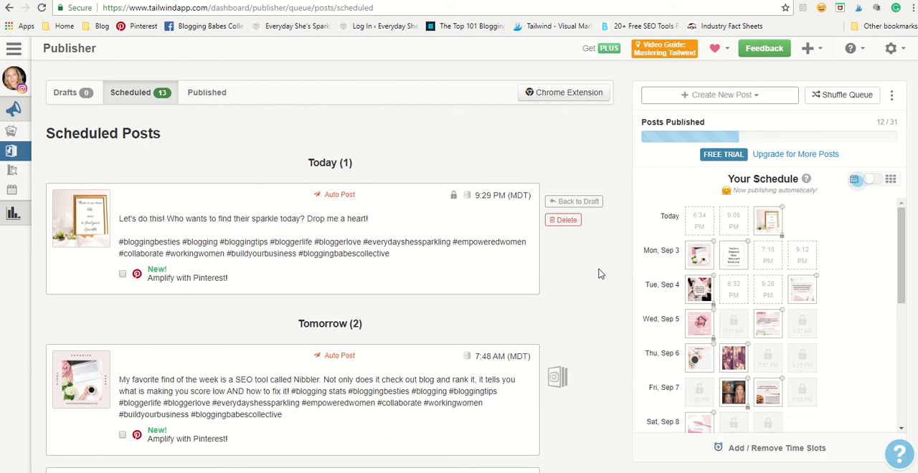
{"action": "mouse_move", "coordinate": [474, 260]}
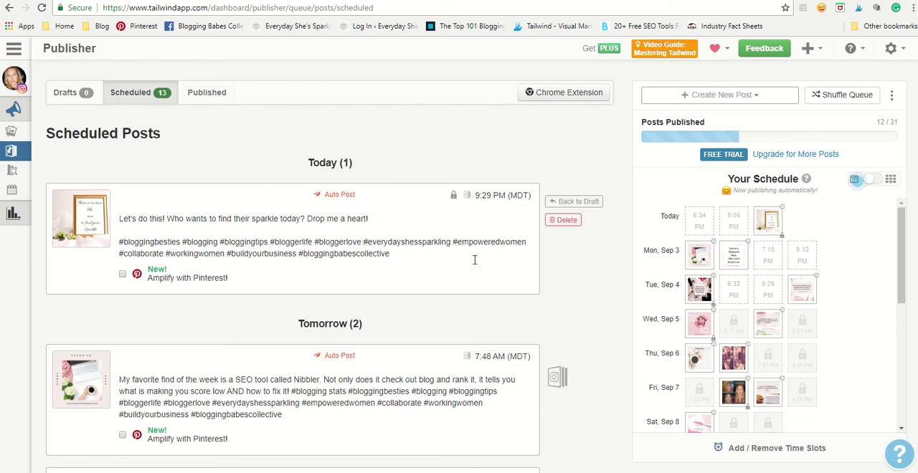